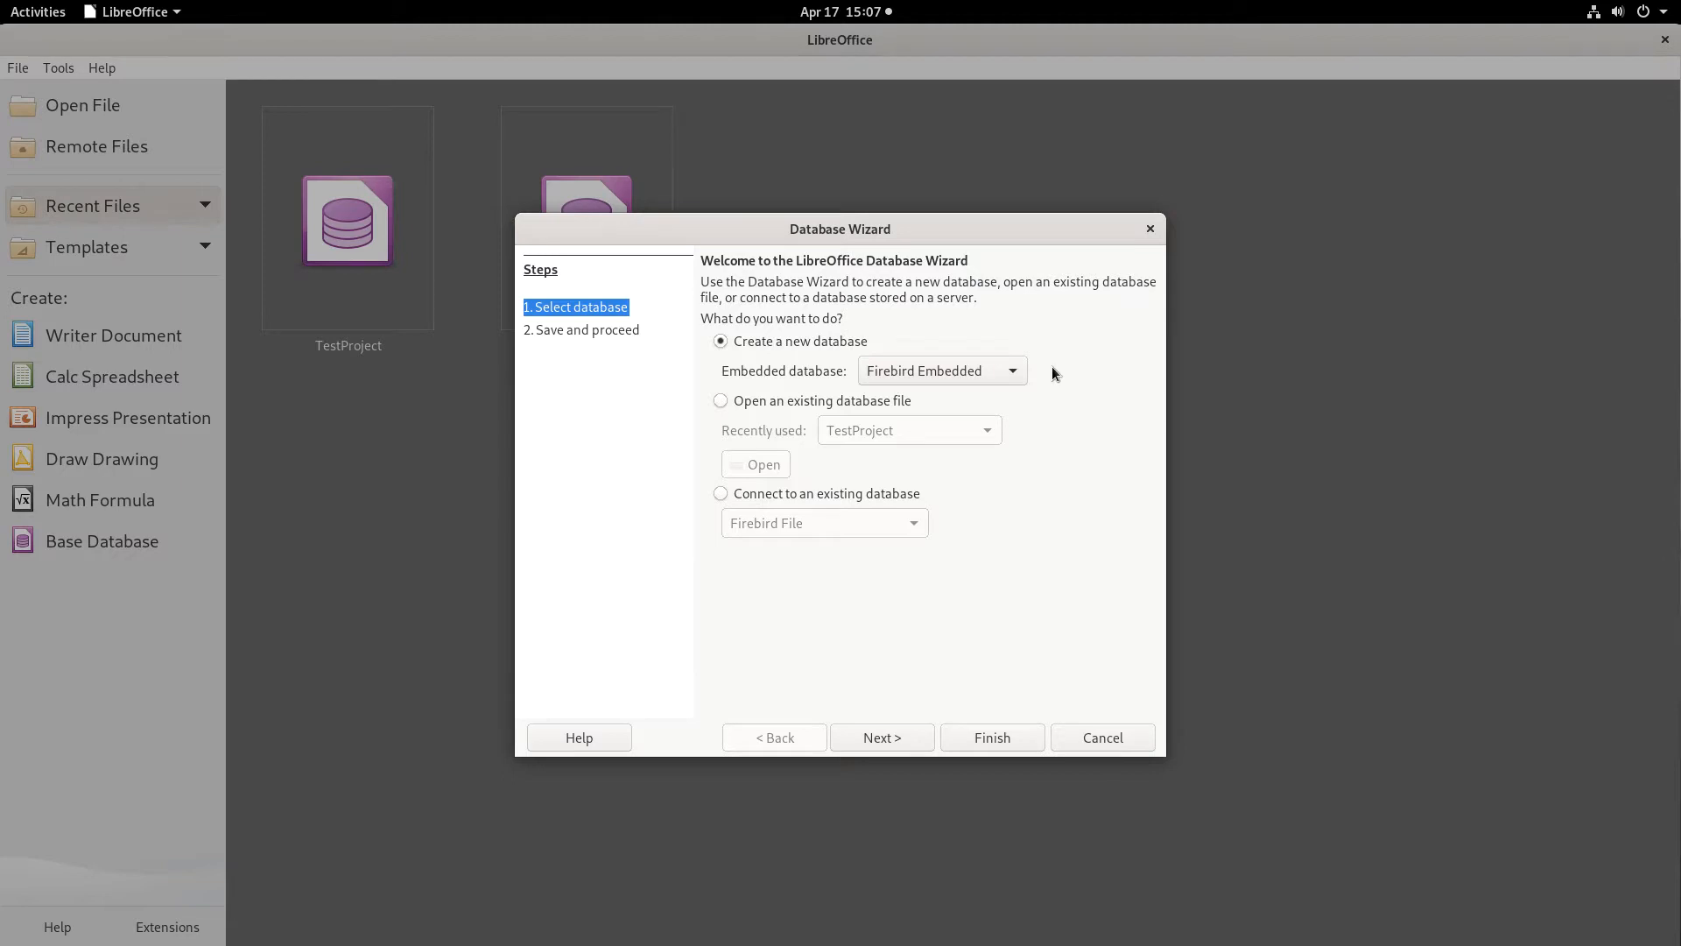
pyautogui.moveTo(1000, 287)
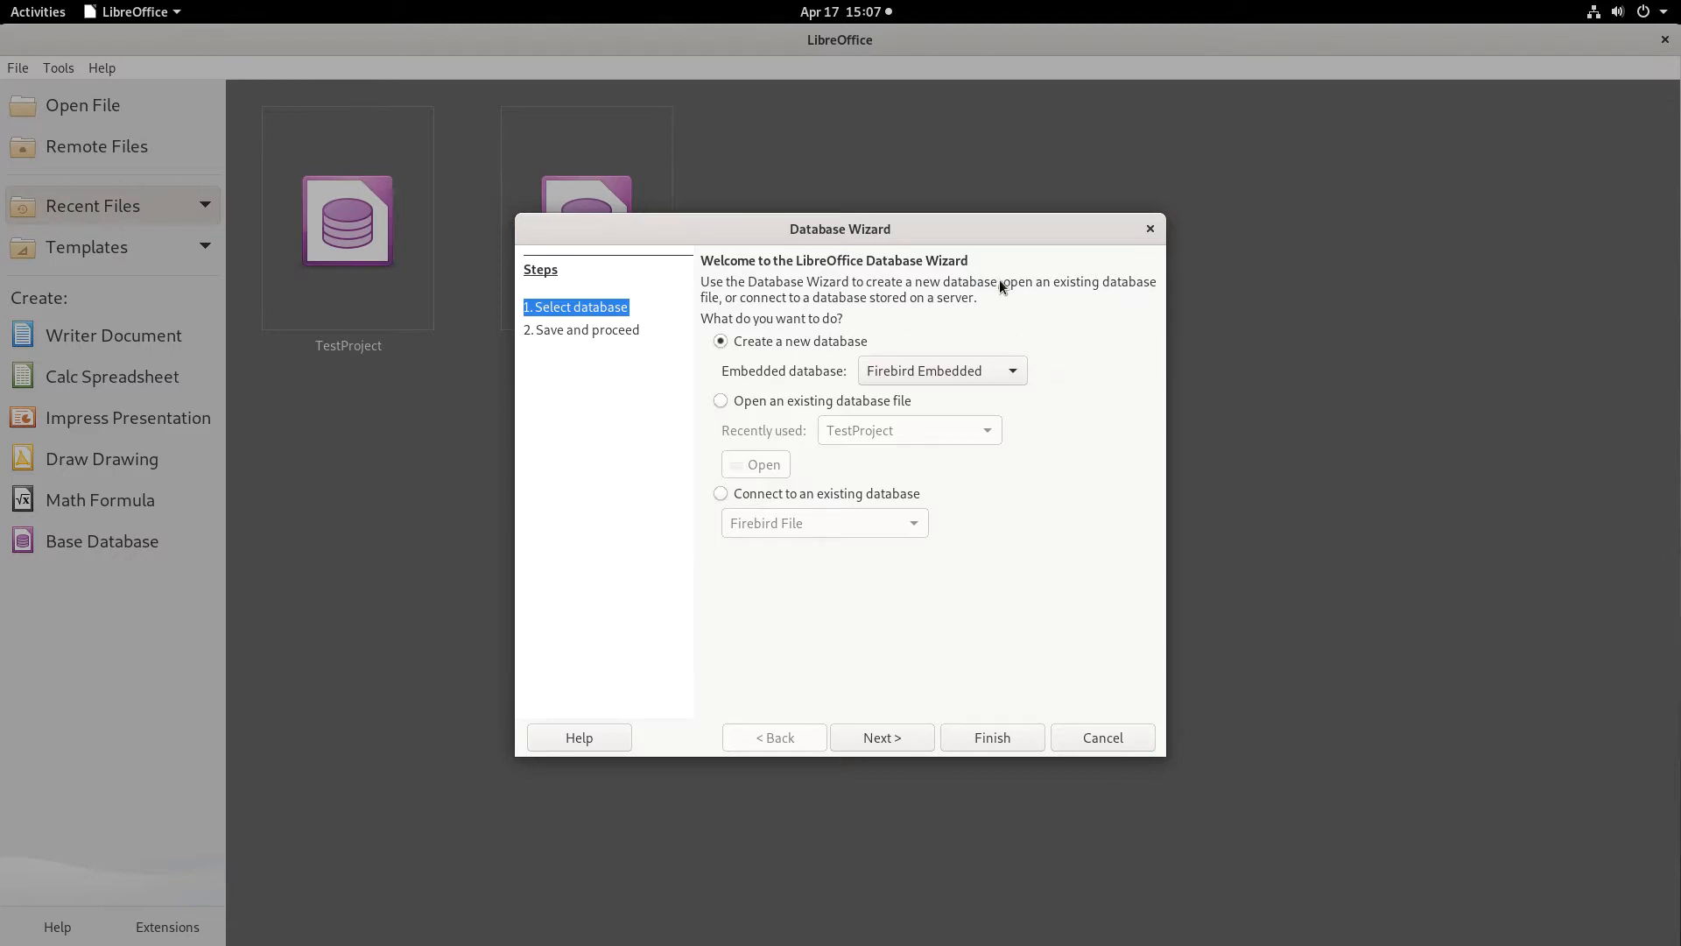
pyautogui.moveTo(958, 238)
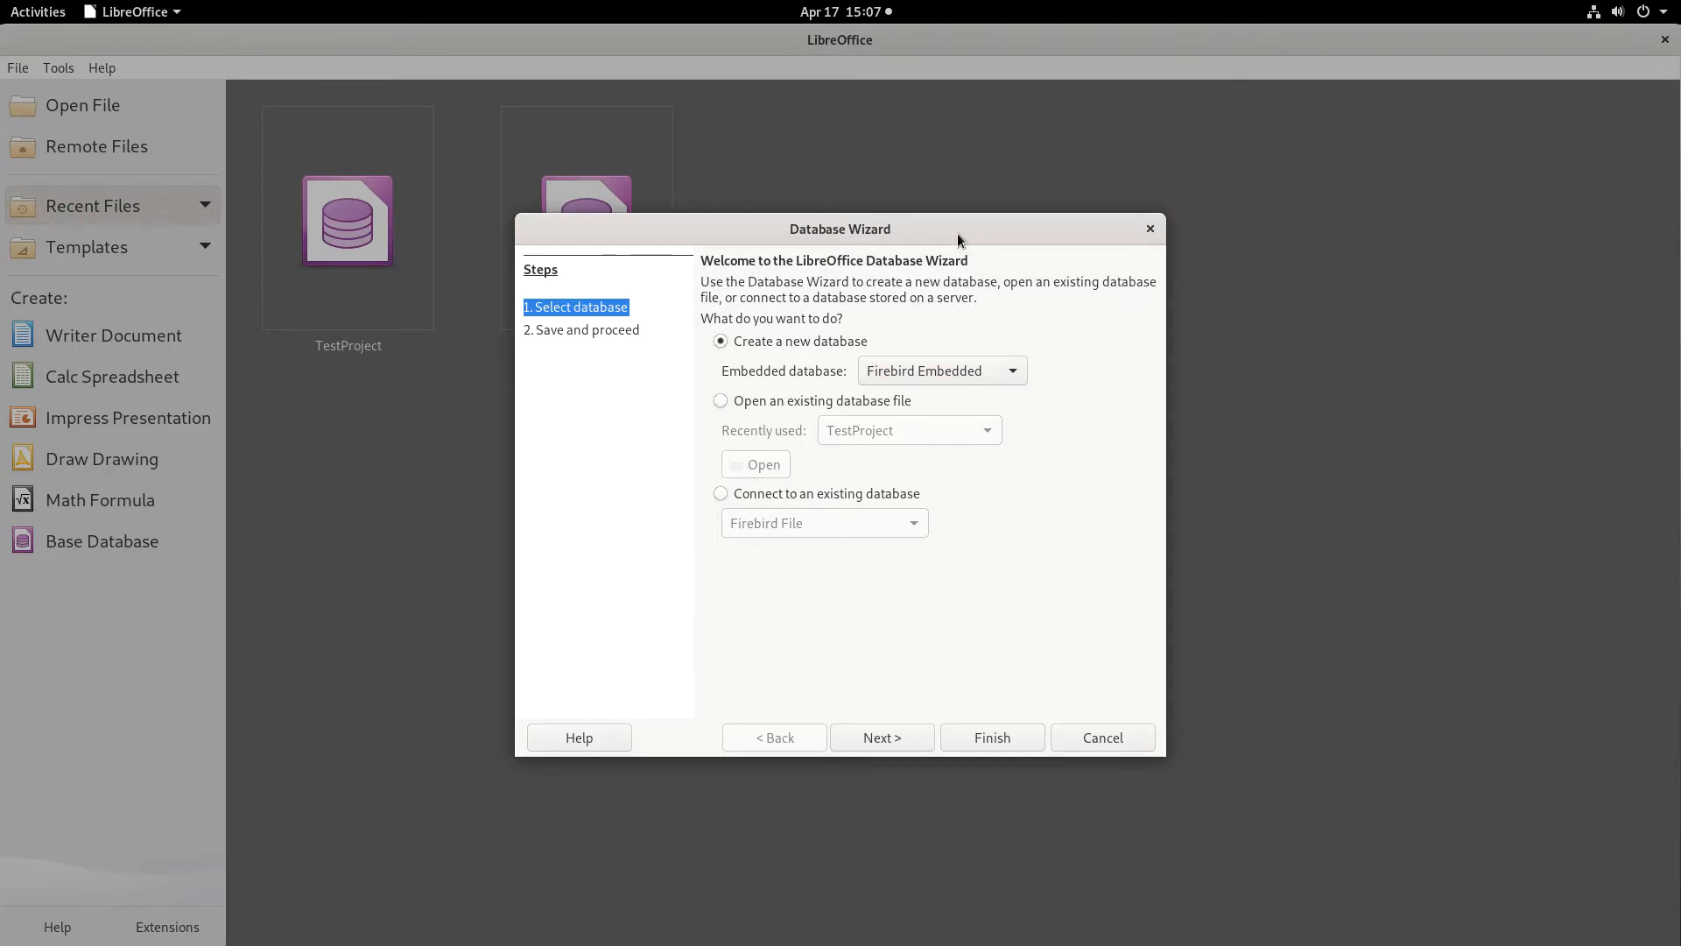
pyautogui.moveTo(972, 352)
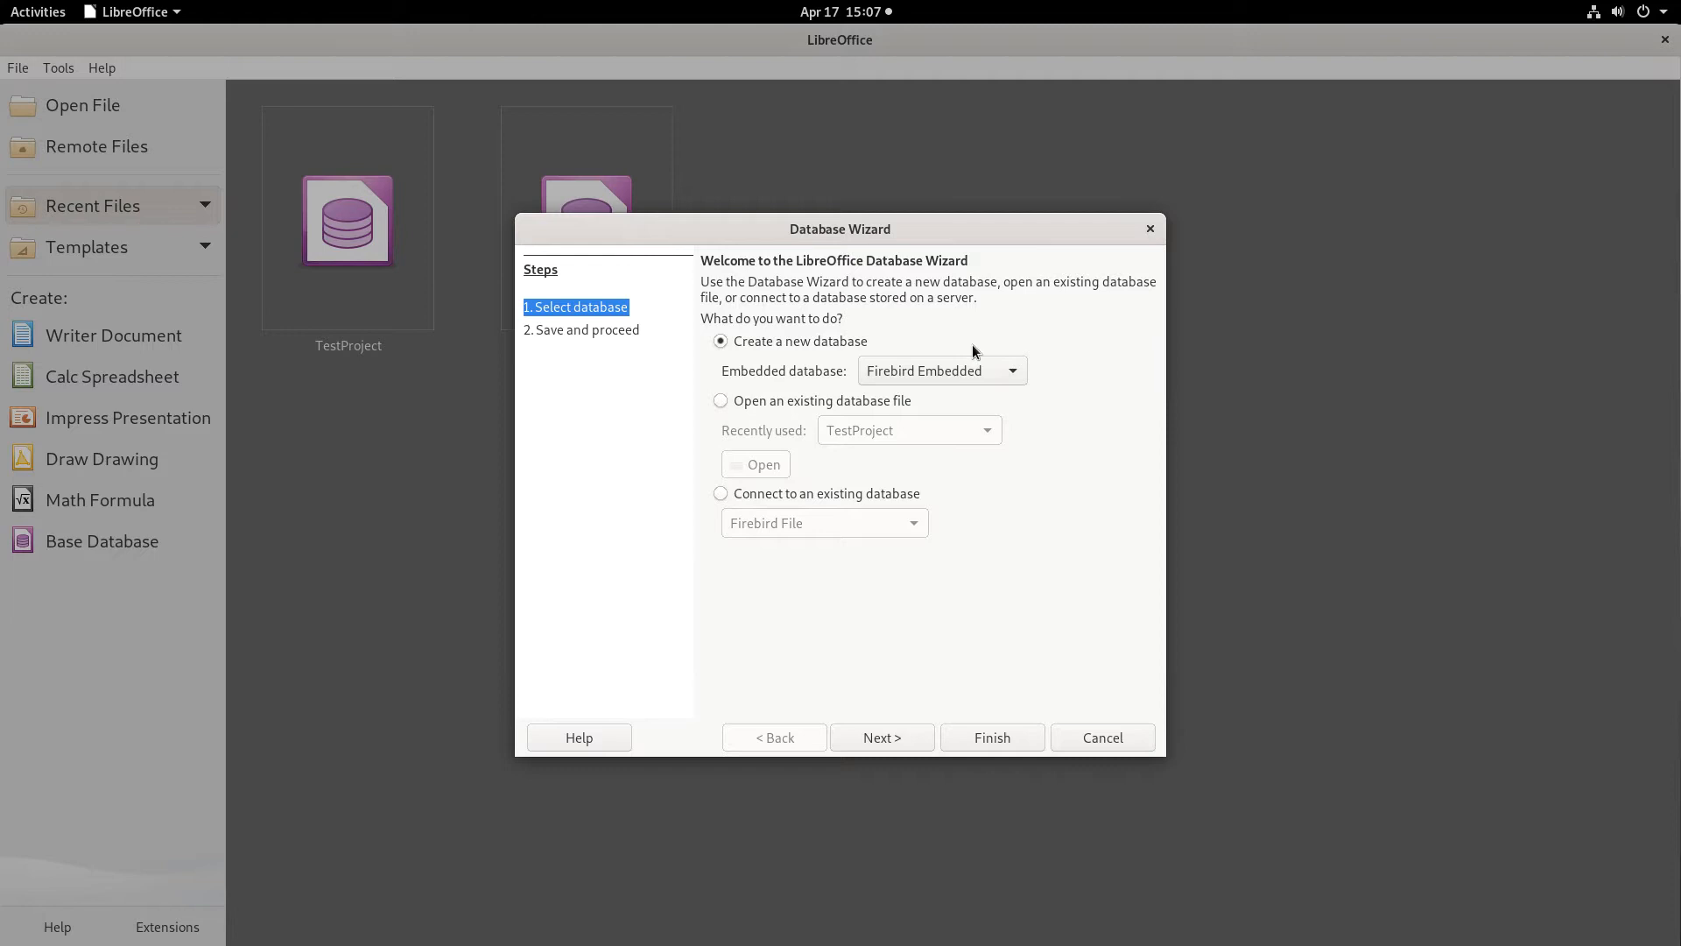
pyautogui.moveTo(903, 704)
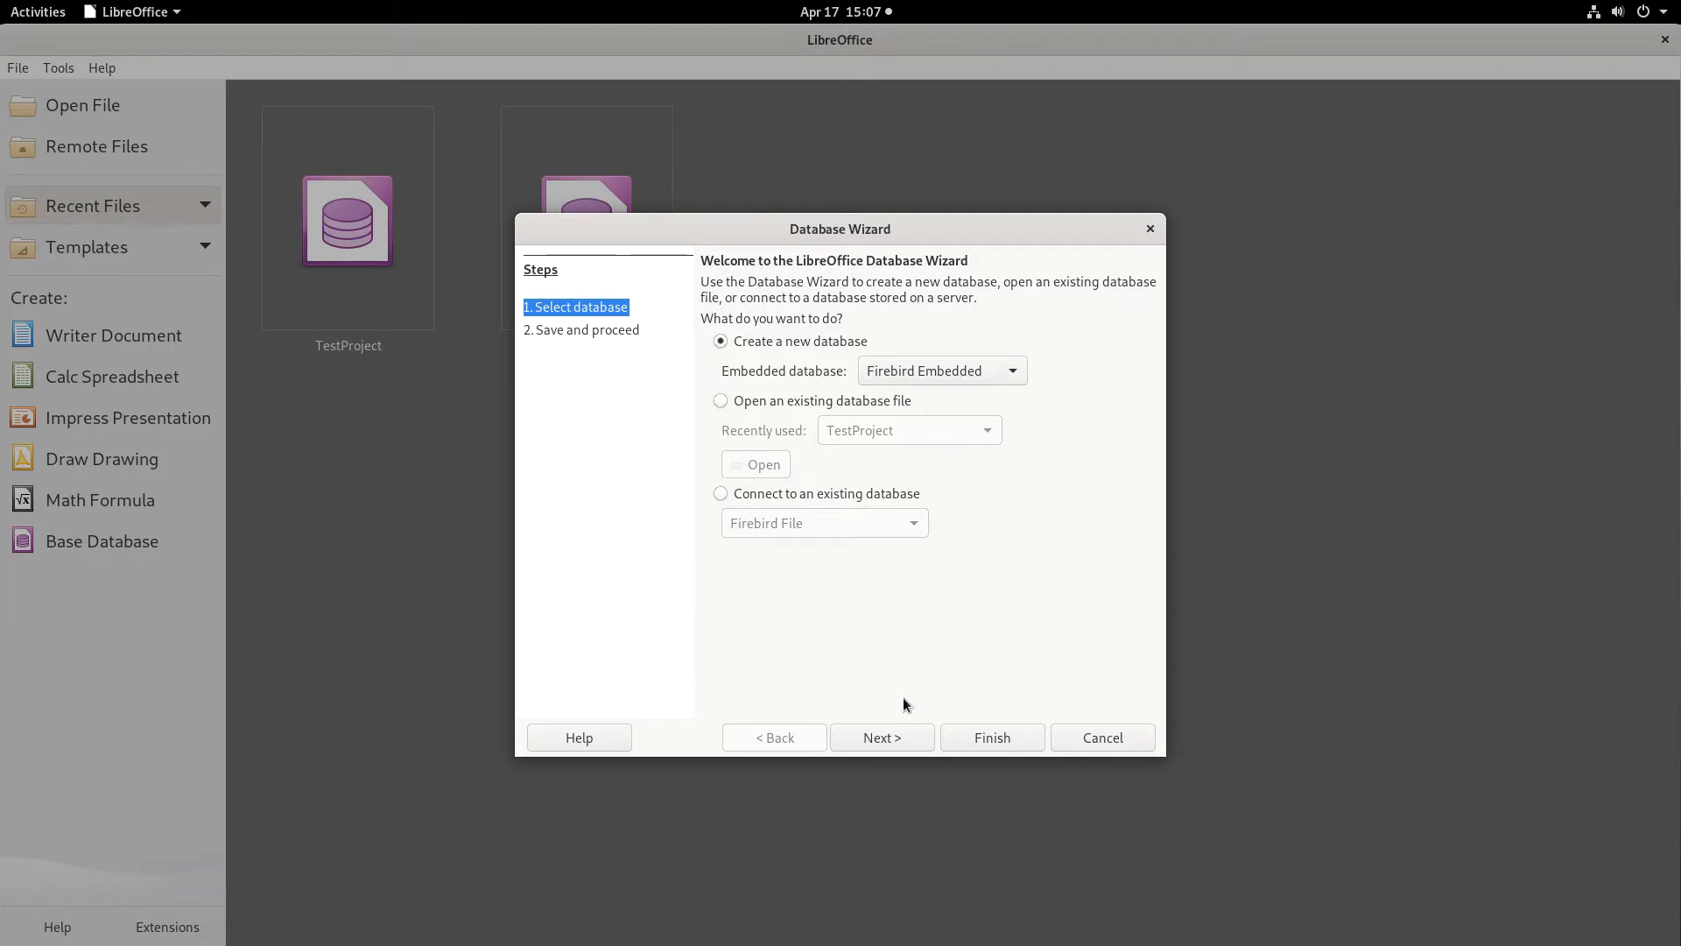
pyautogui.moveTo(881, 738)
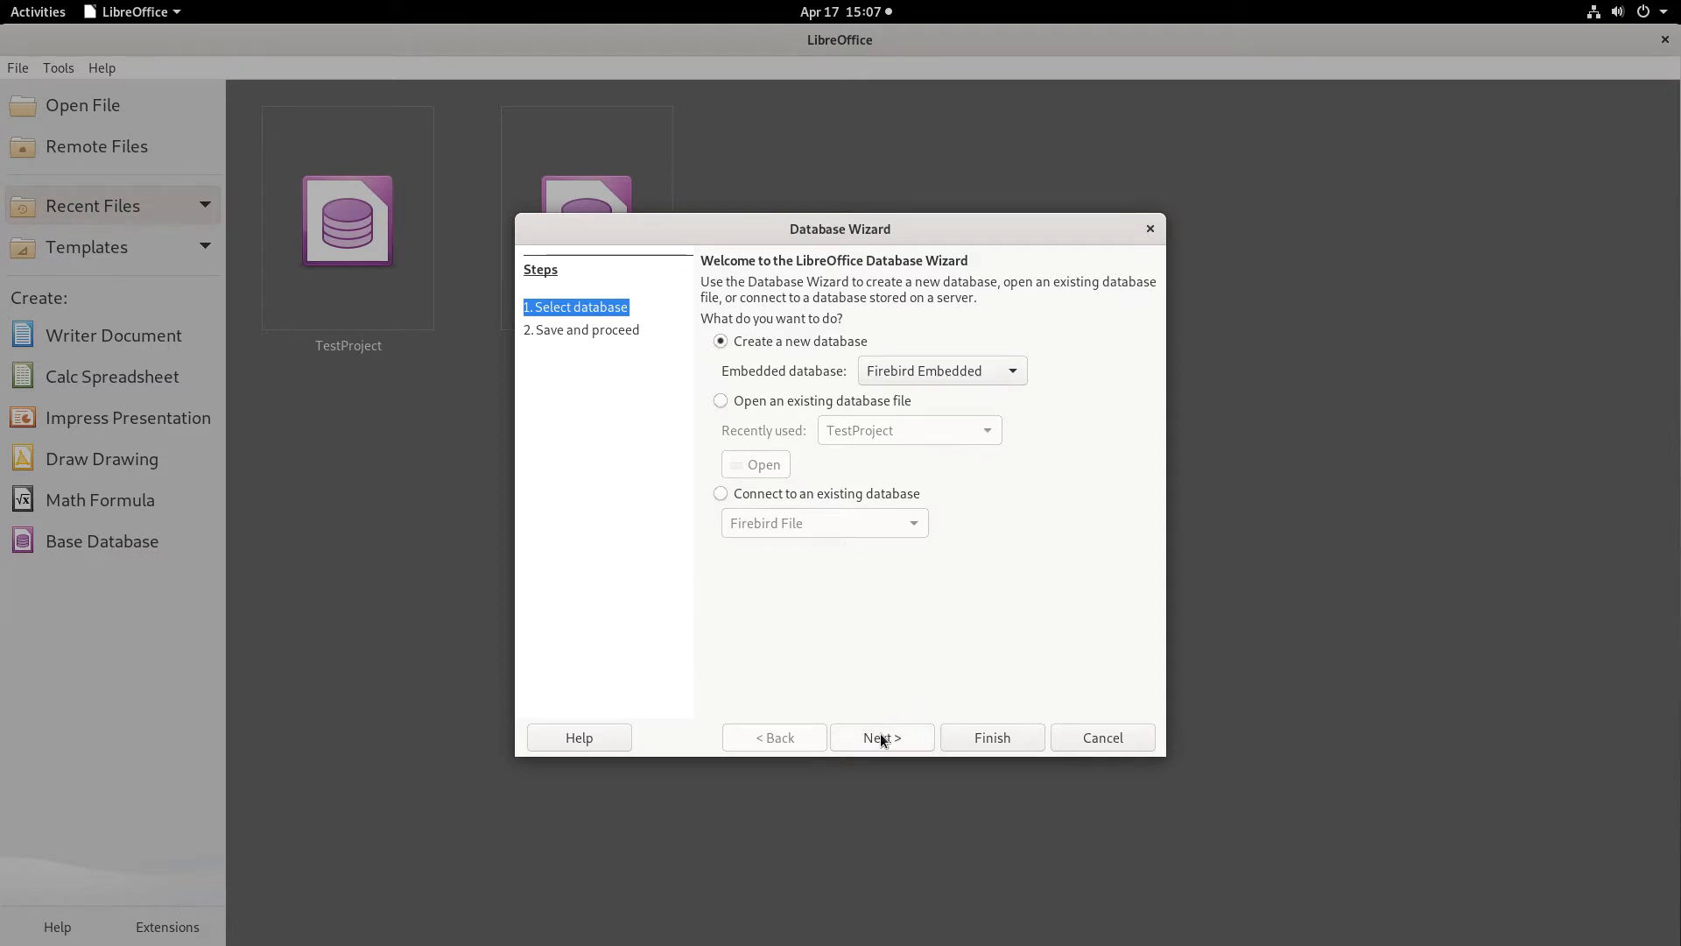
# - Advance to the save-and-proceed page and tick 'Create tables using the table wizard'
pyautogui.click(881, 738)
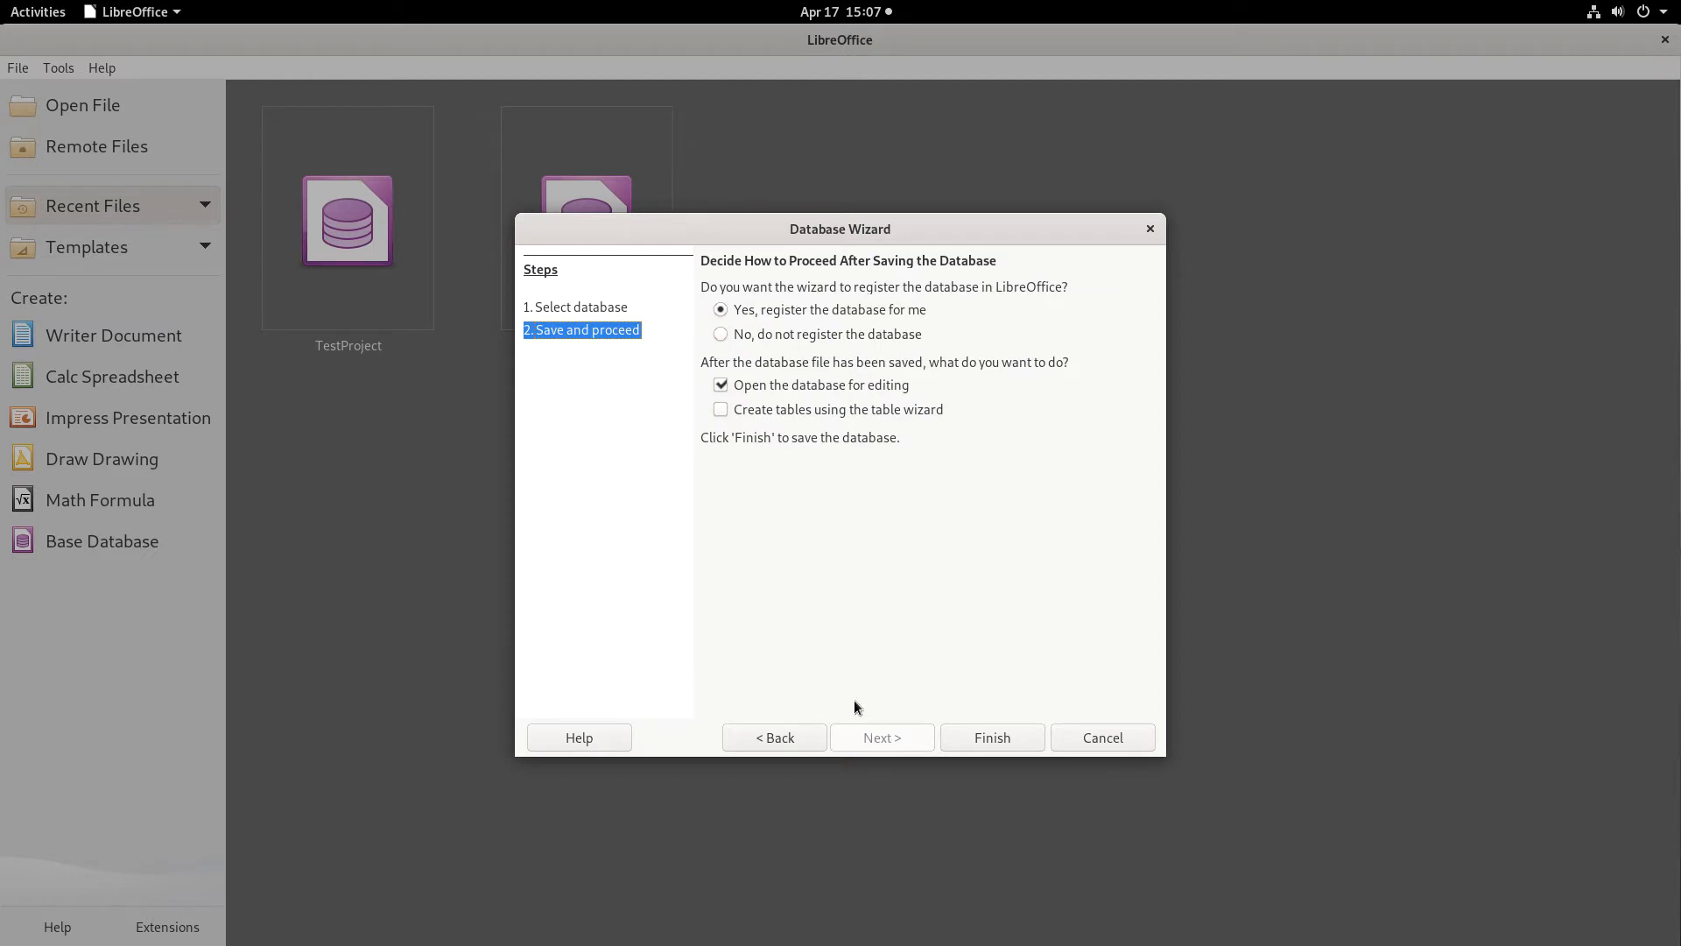
pyautogui.moveTo(683, 413)
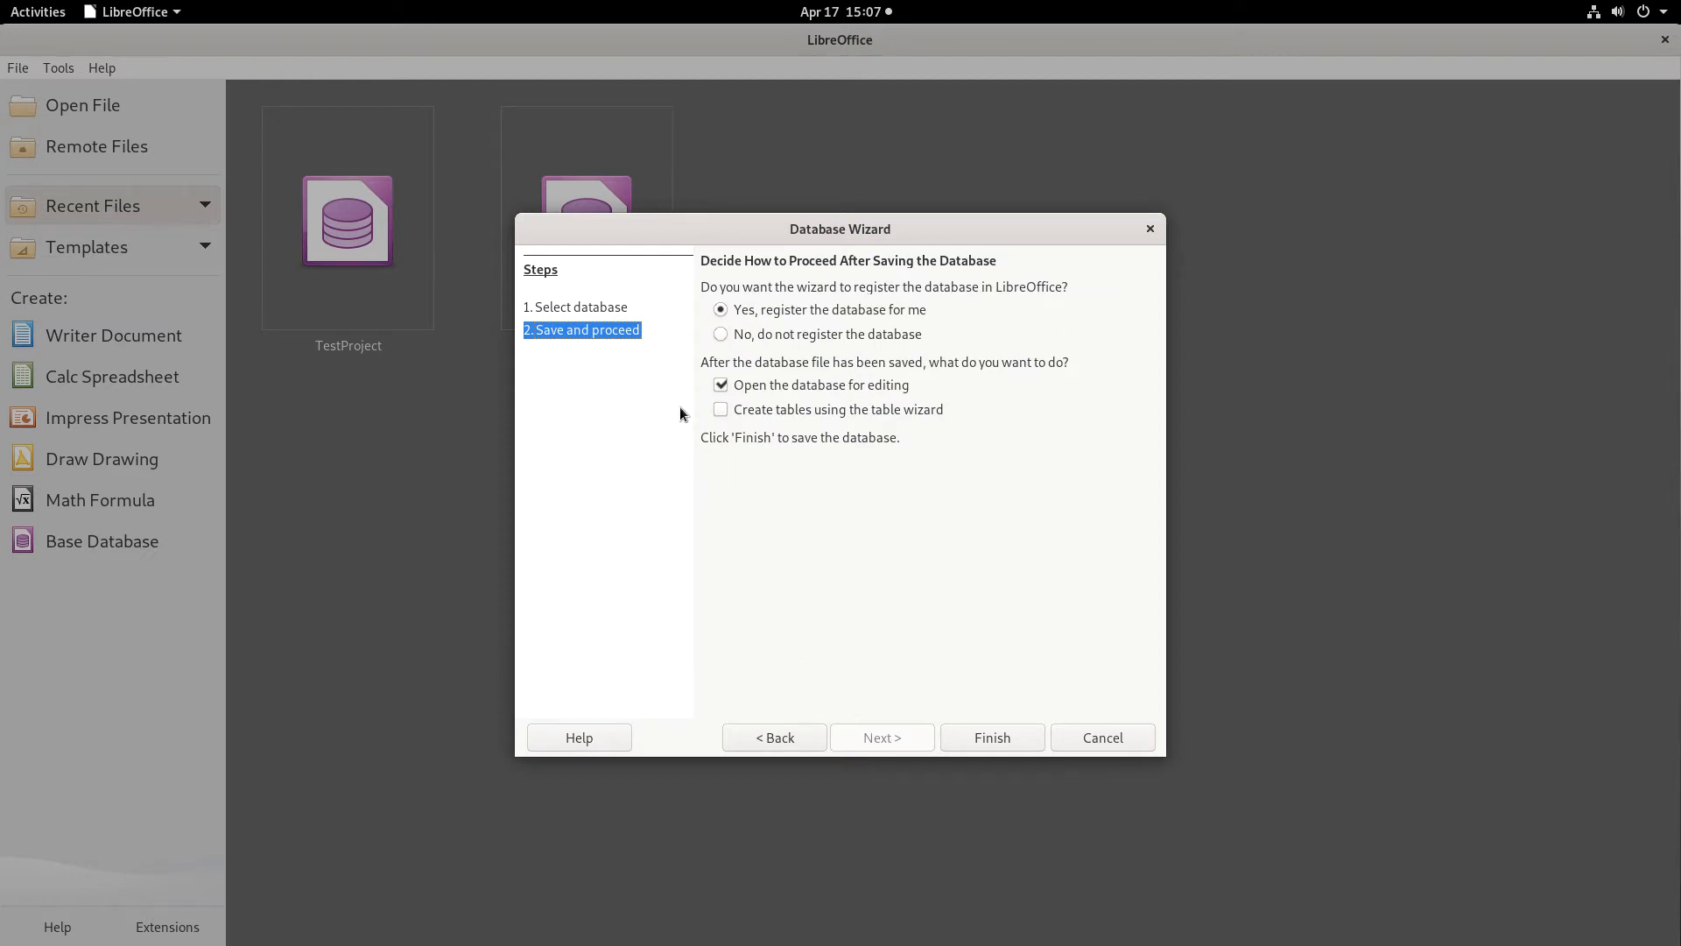
pyautogui.moveTo(717, 418)
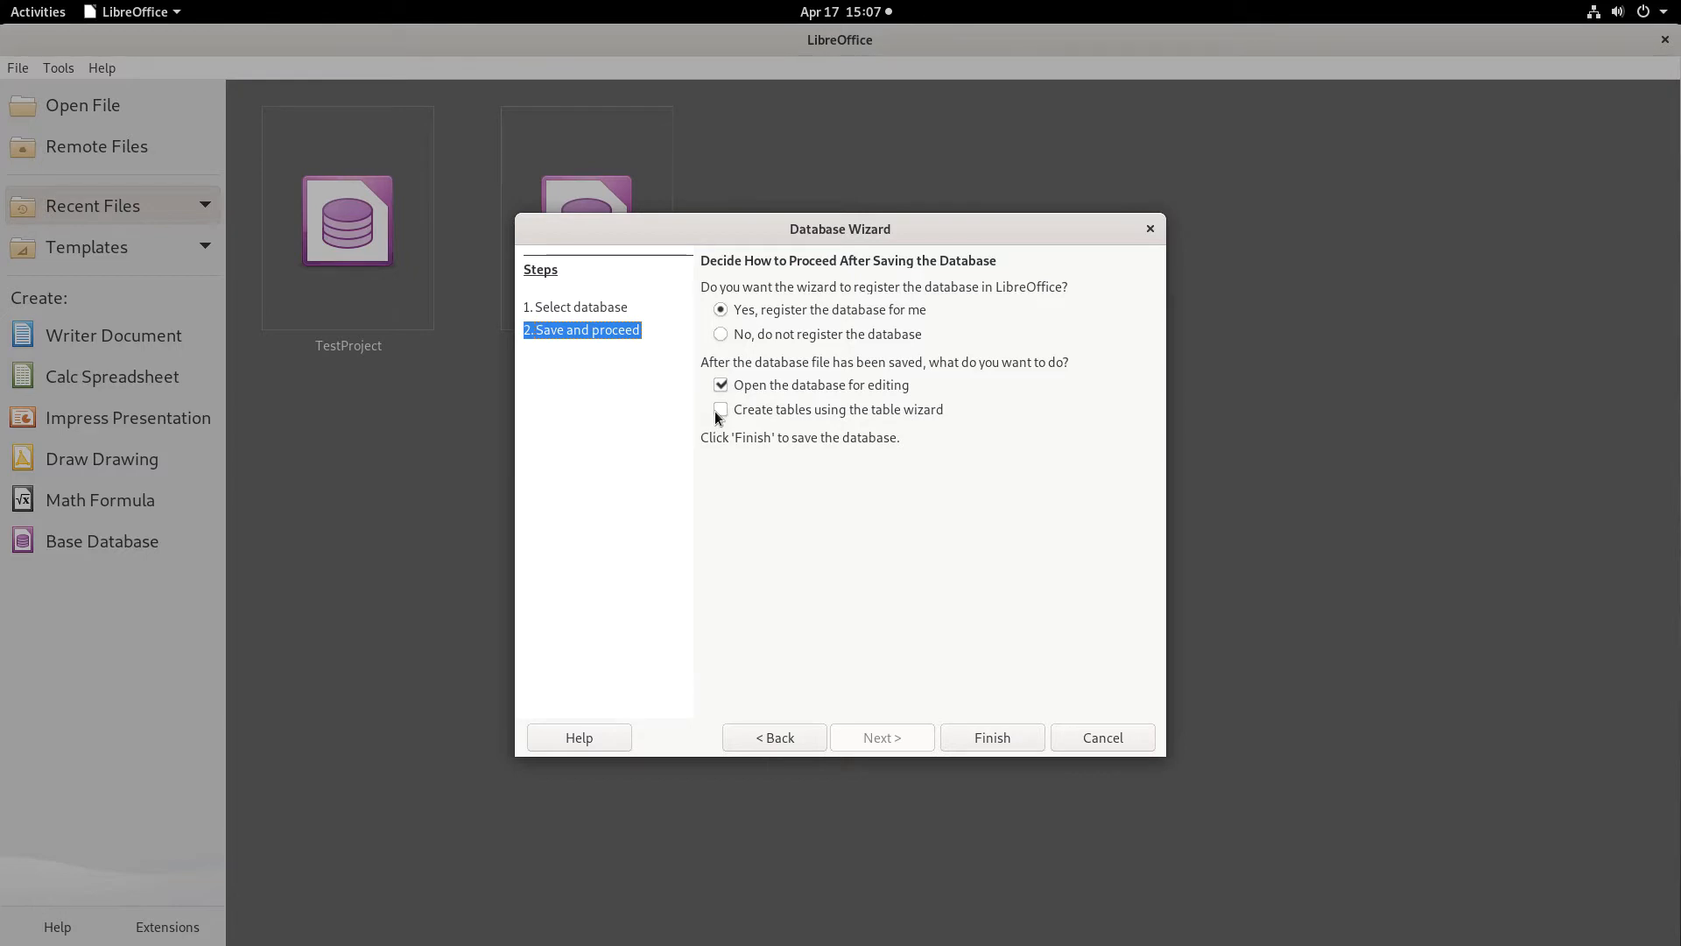
pyautogui.click(720, 410)
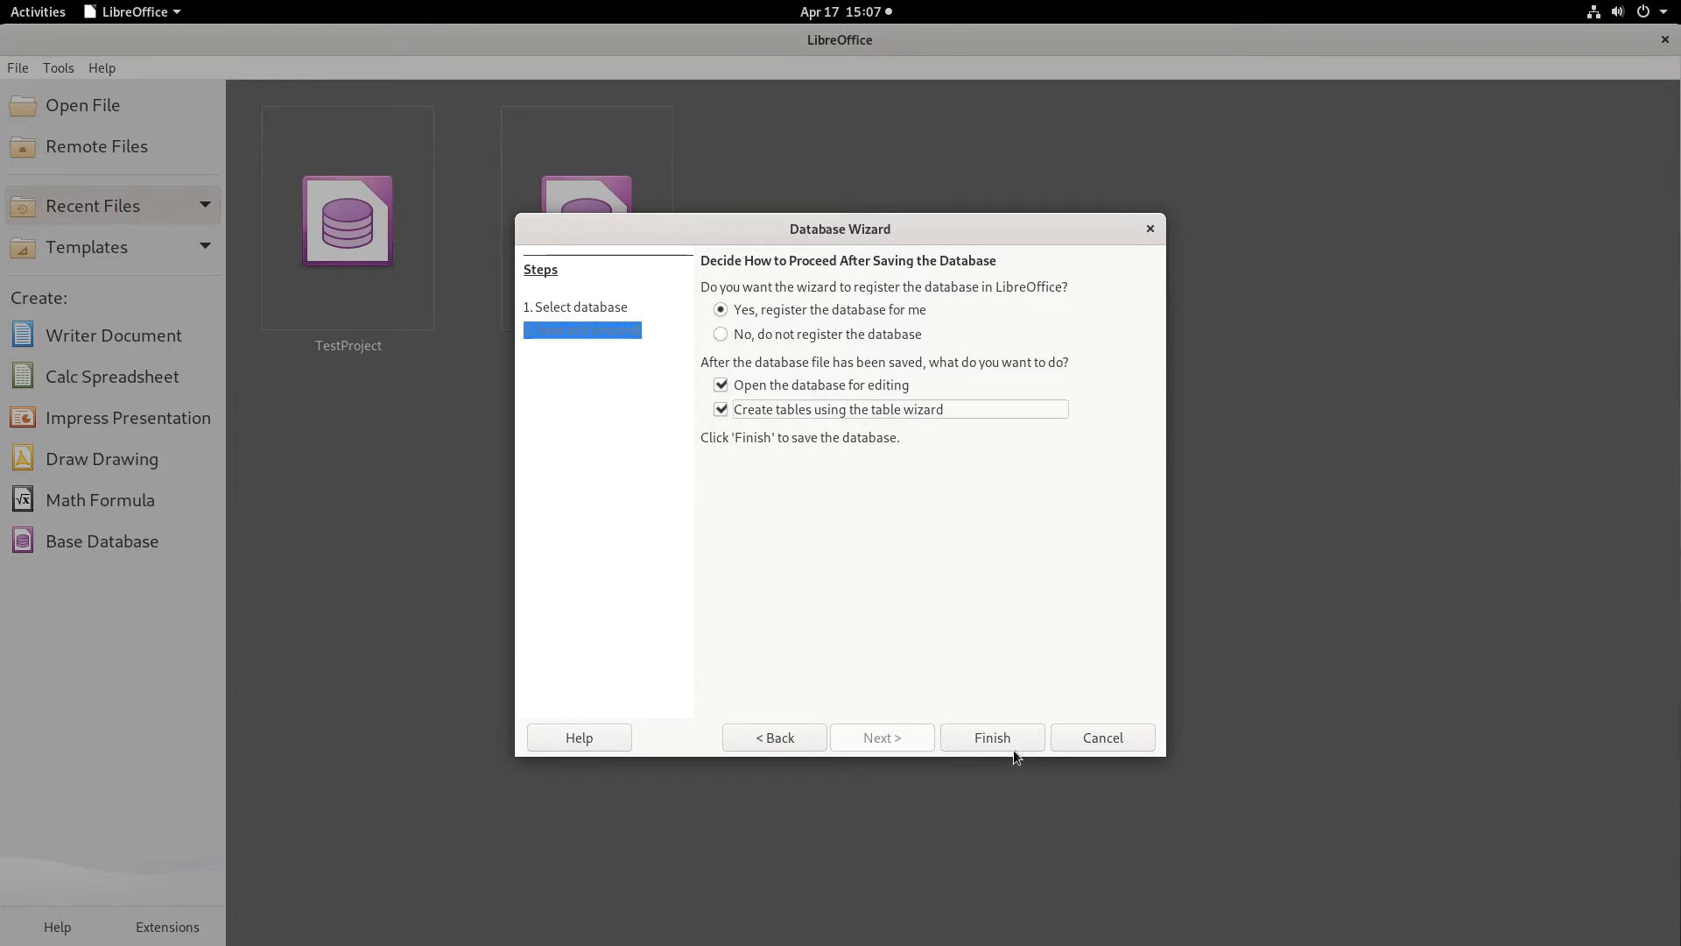
# - Finish the wizard and browse to Dropbox > LibreOffice > TipOFDay as the save location
pyautogui.click(991, 738)
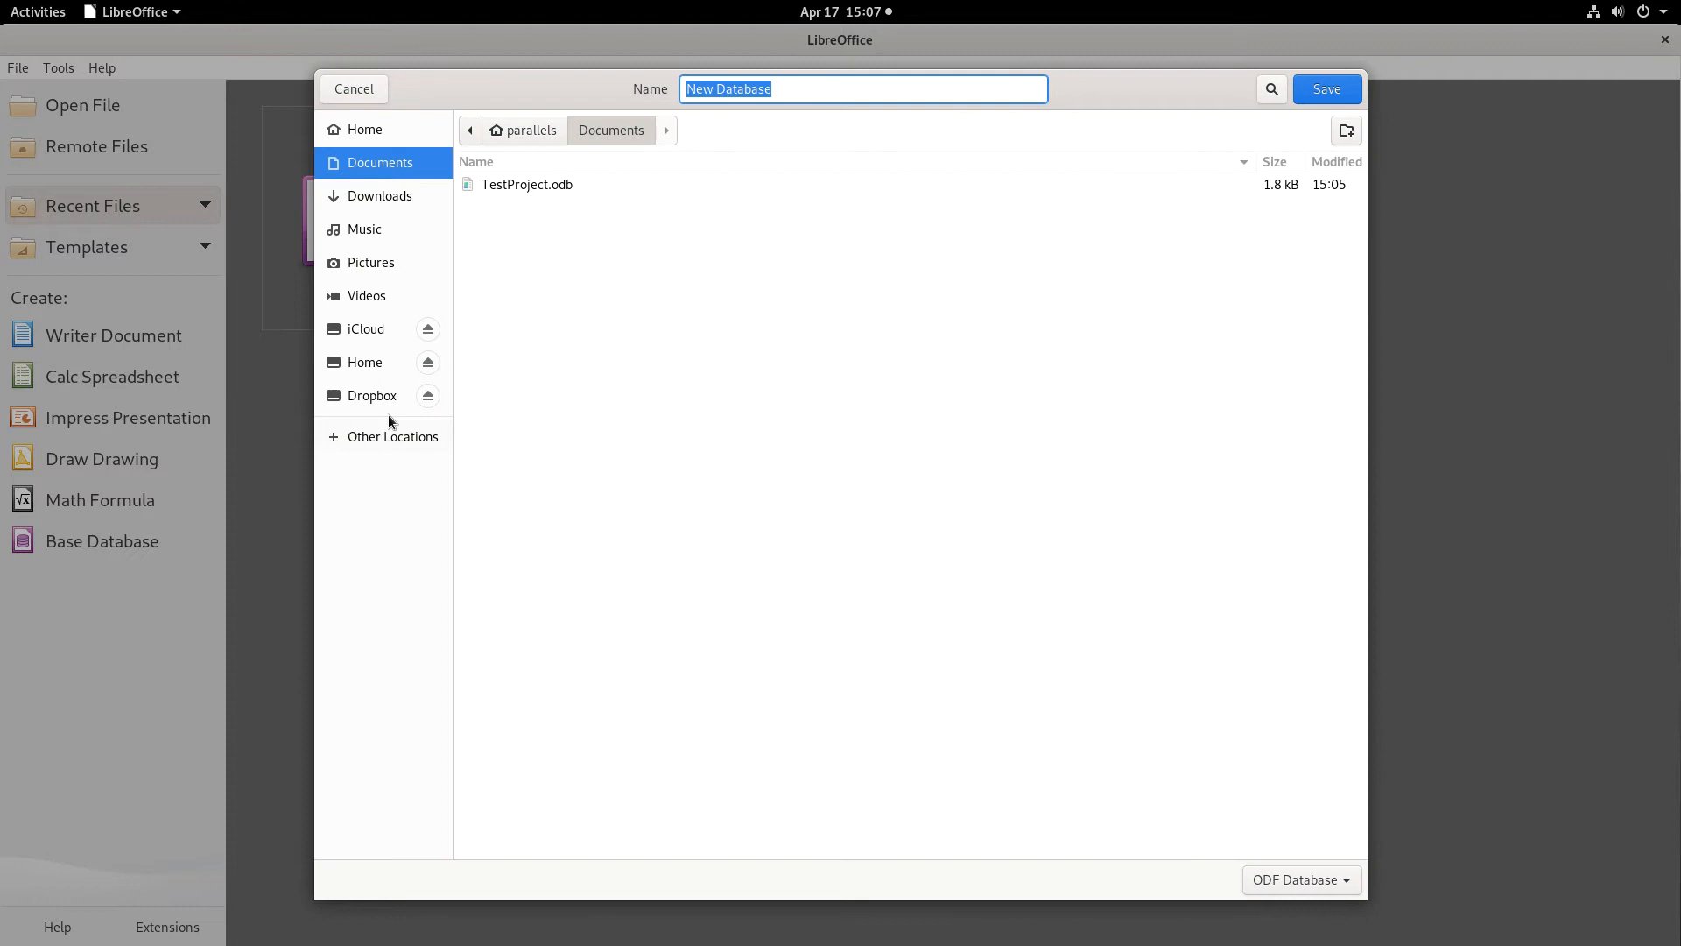
pyautogui.click(372, 394)
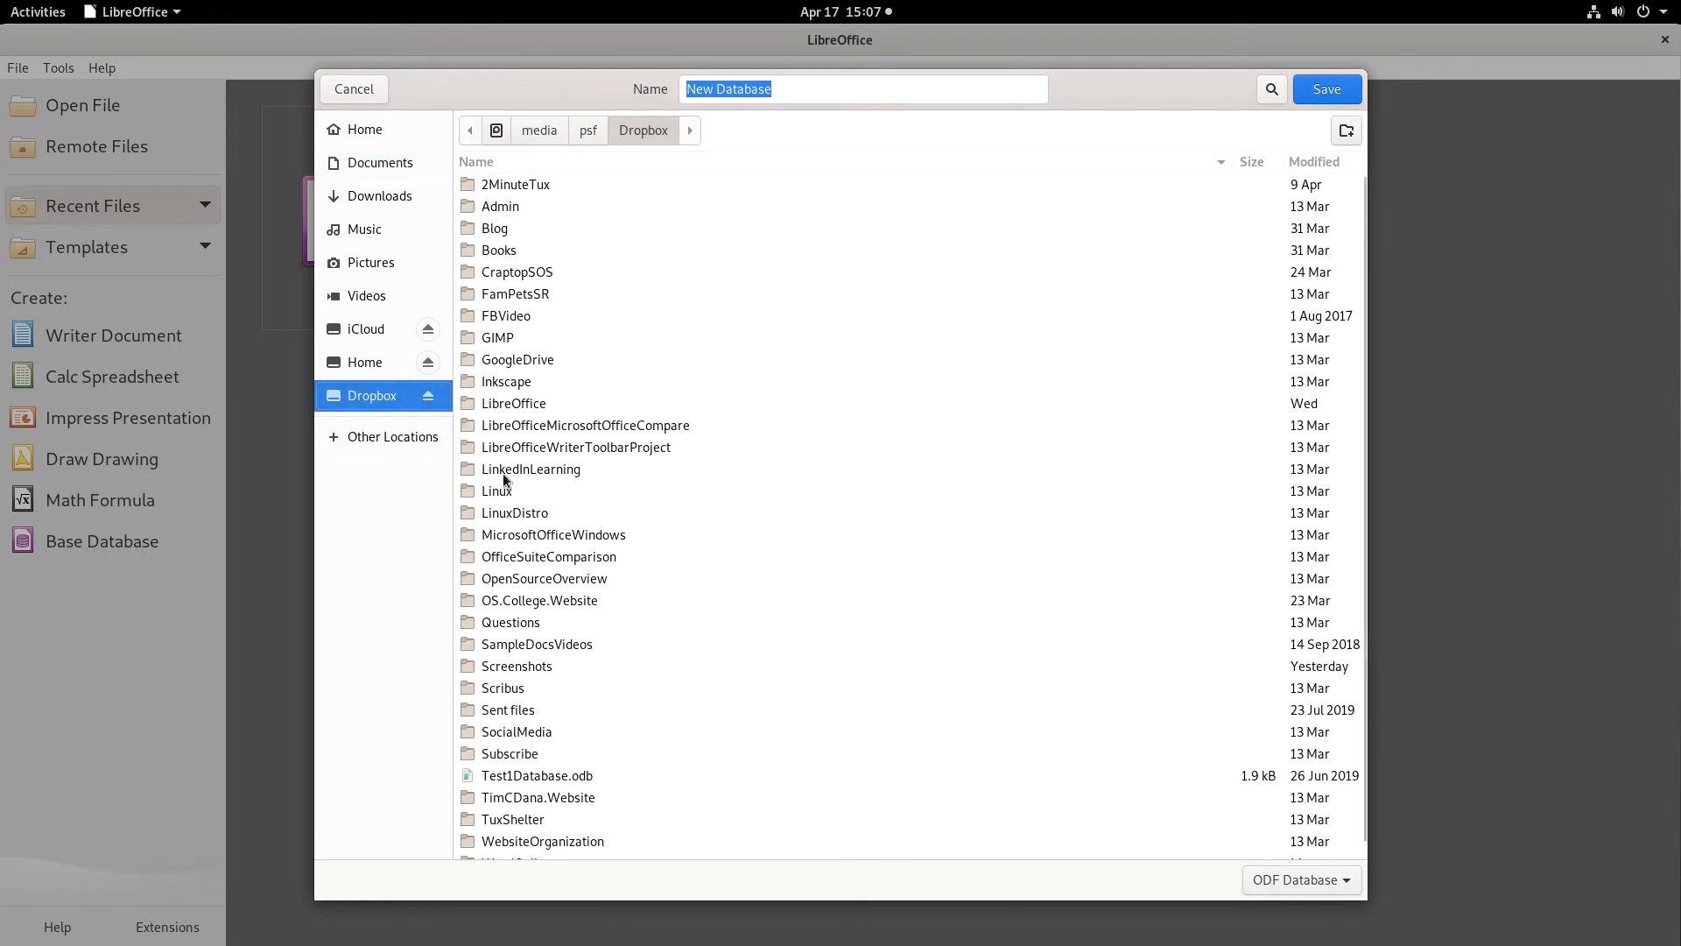
pyautogui.click(513, 402)
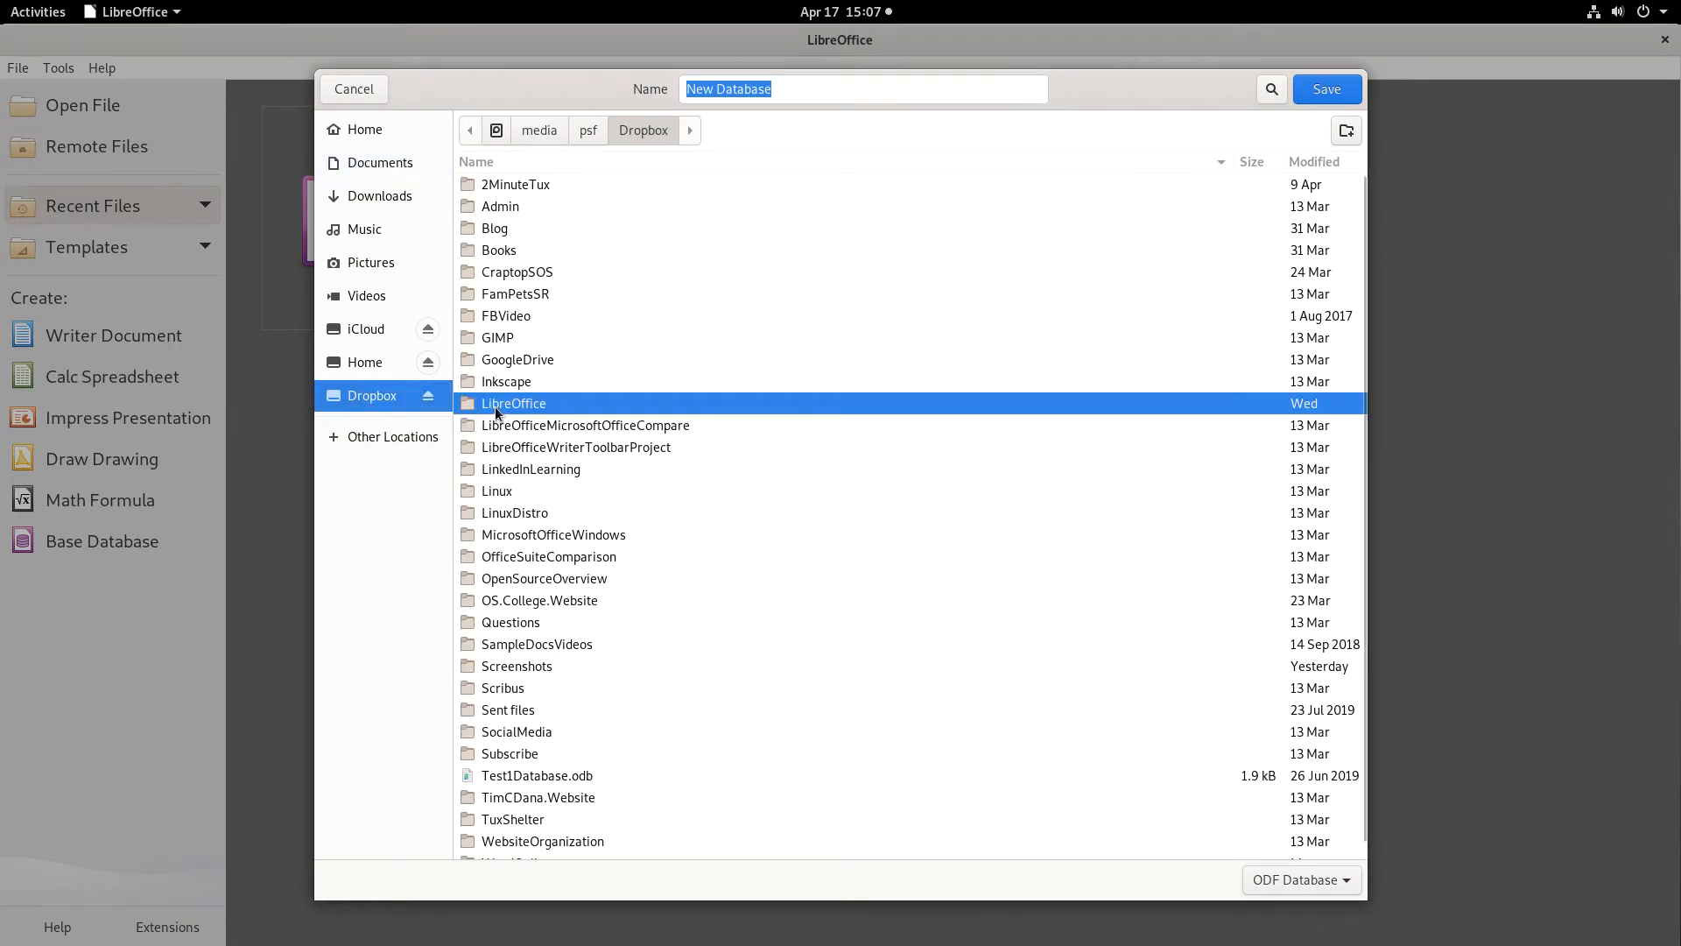
pyautogui.doubleClick(513, 403)
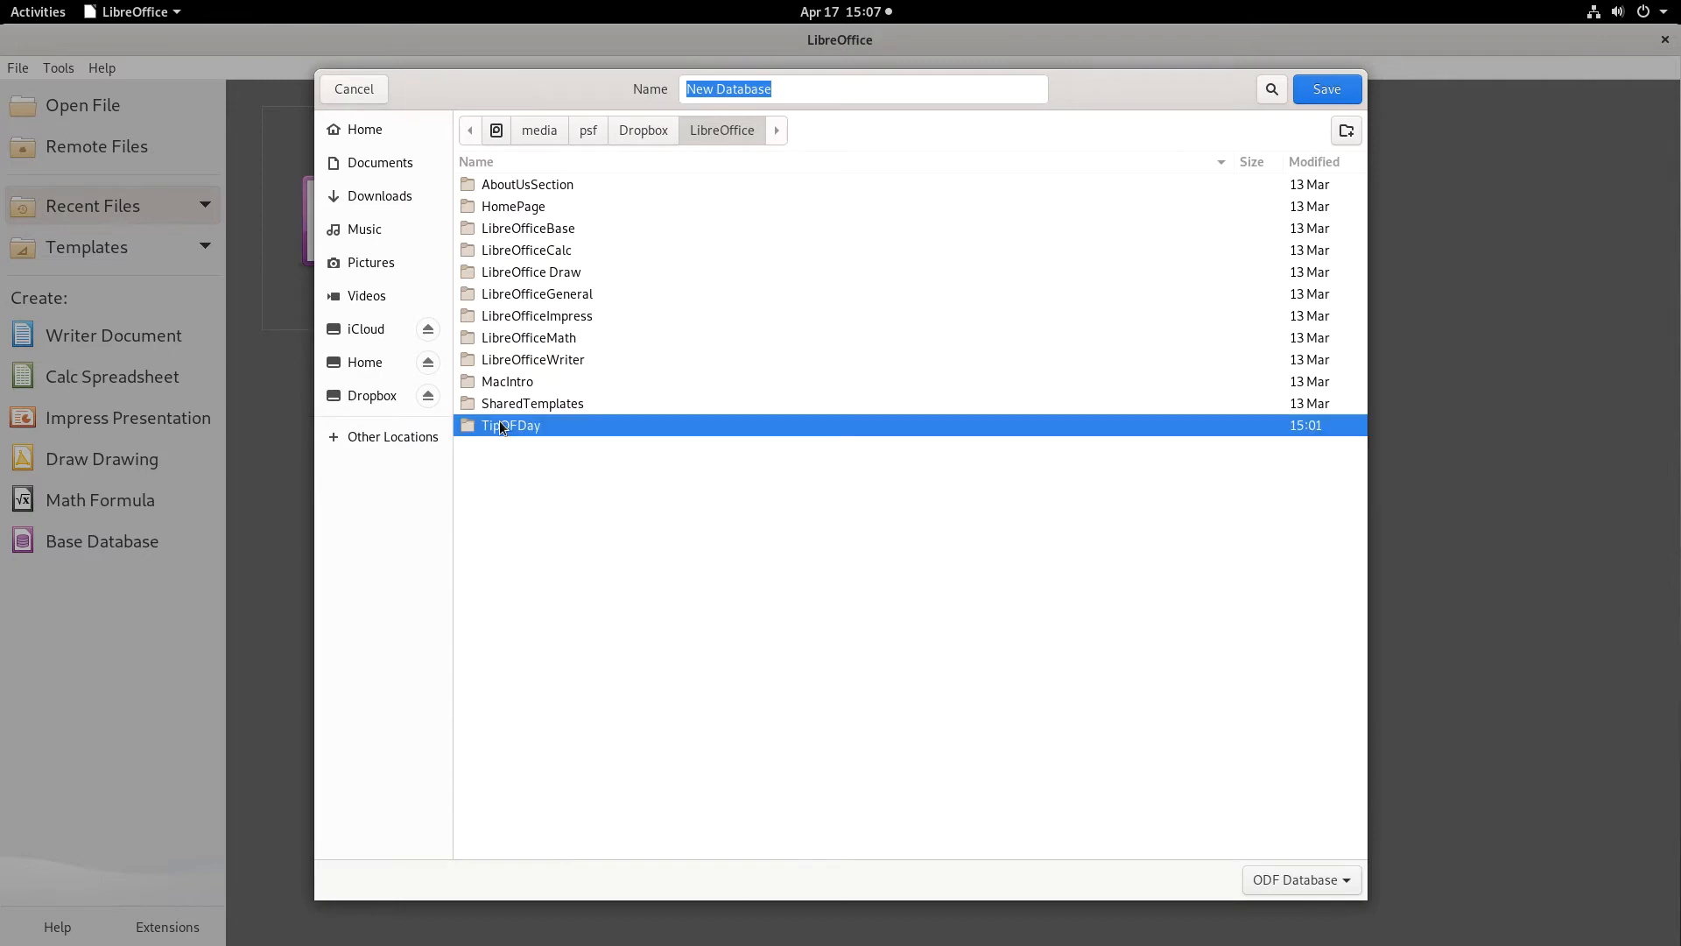
pyautogui.doubleClick(511, 424)
pyautogui.write('New Tes')
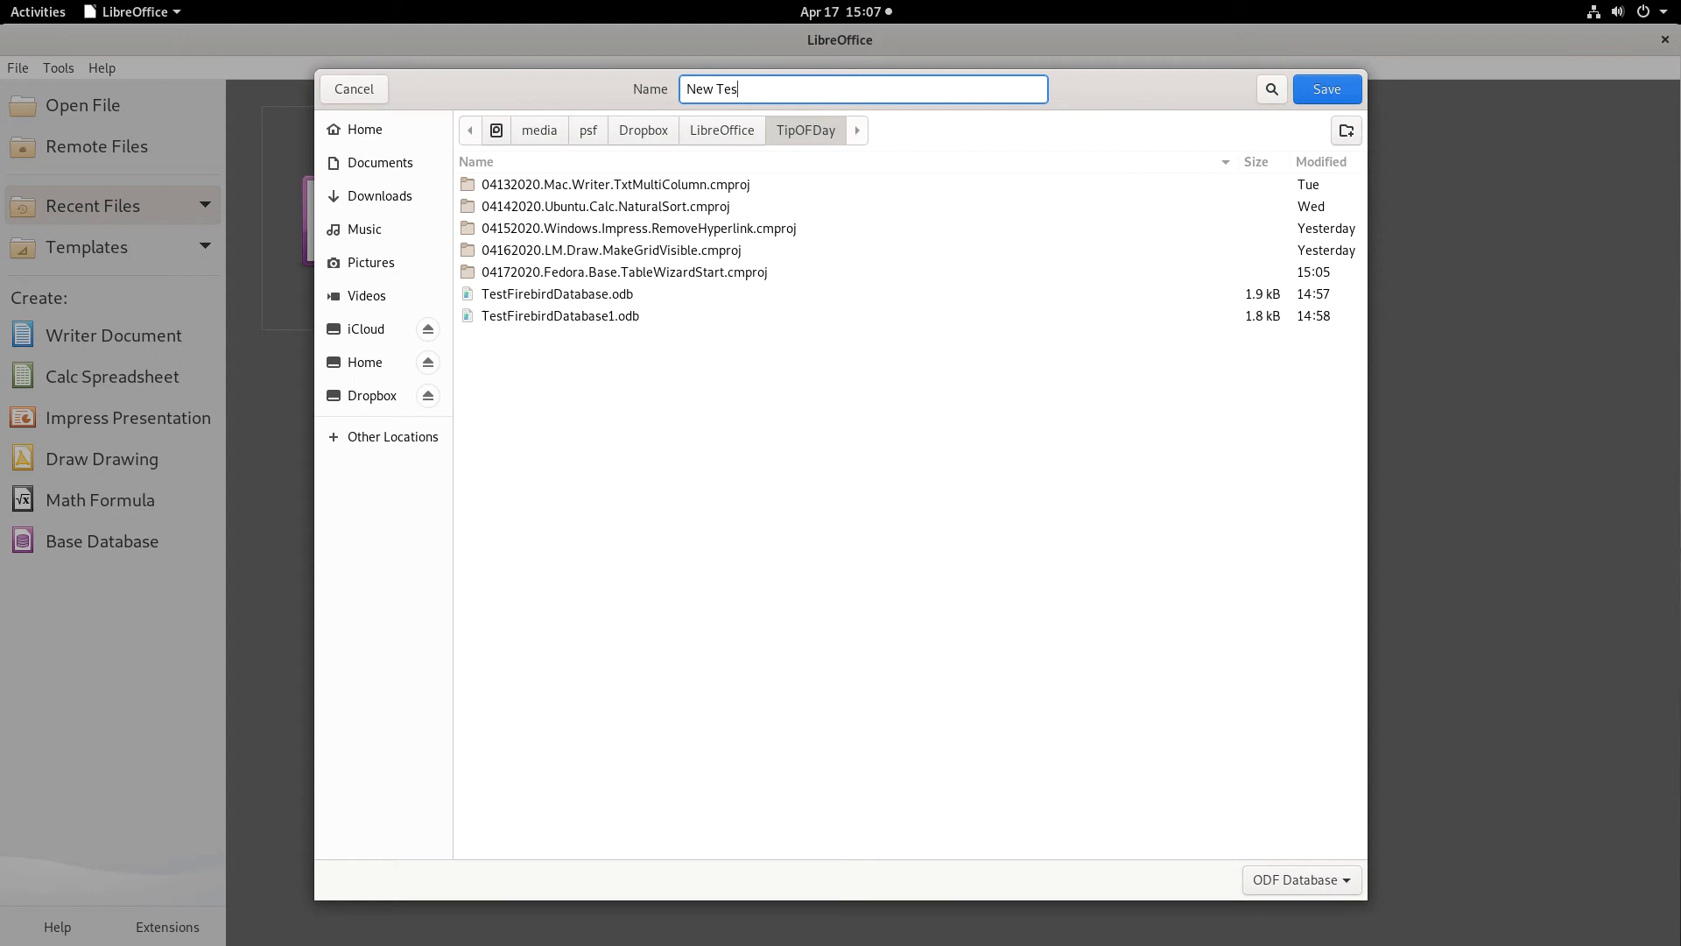
# - Enter 'New TestDatabase' as the database file name
pyautogui.write('tDat')
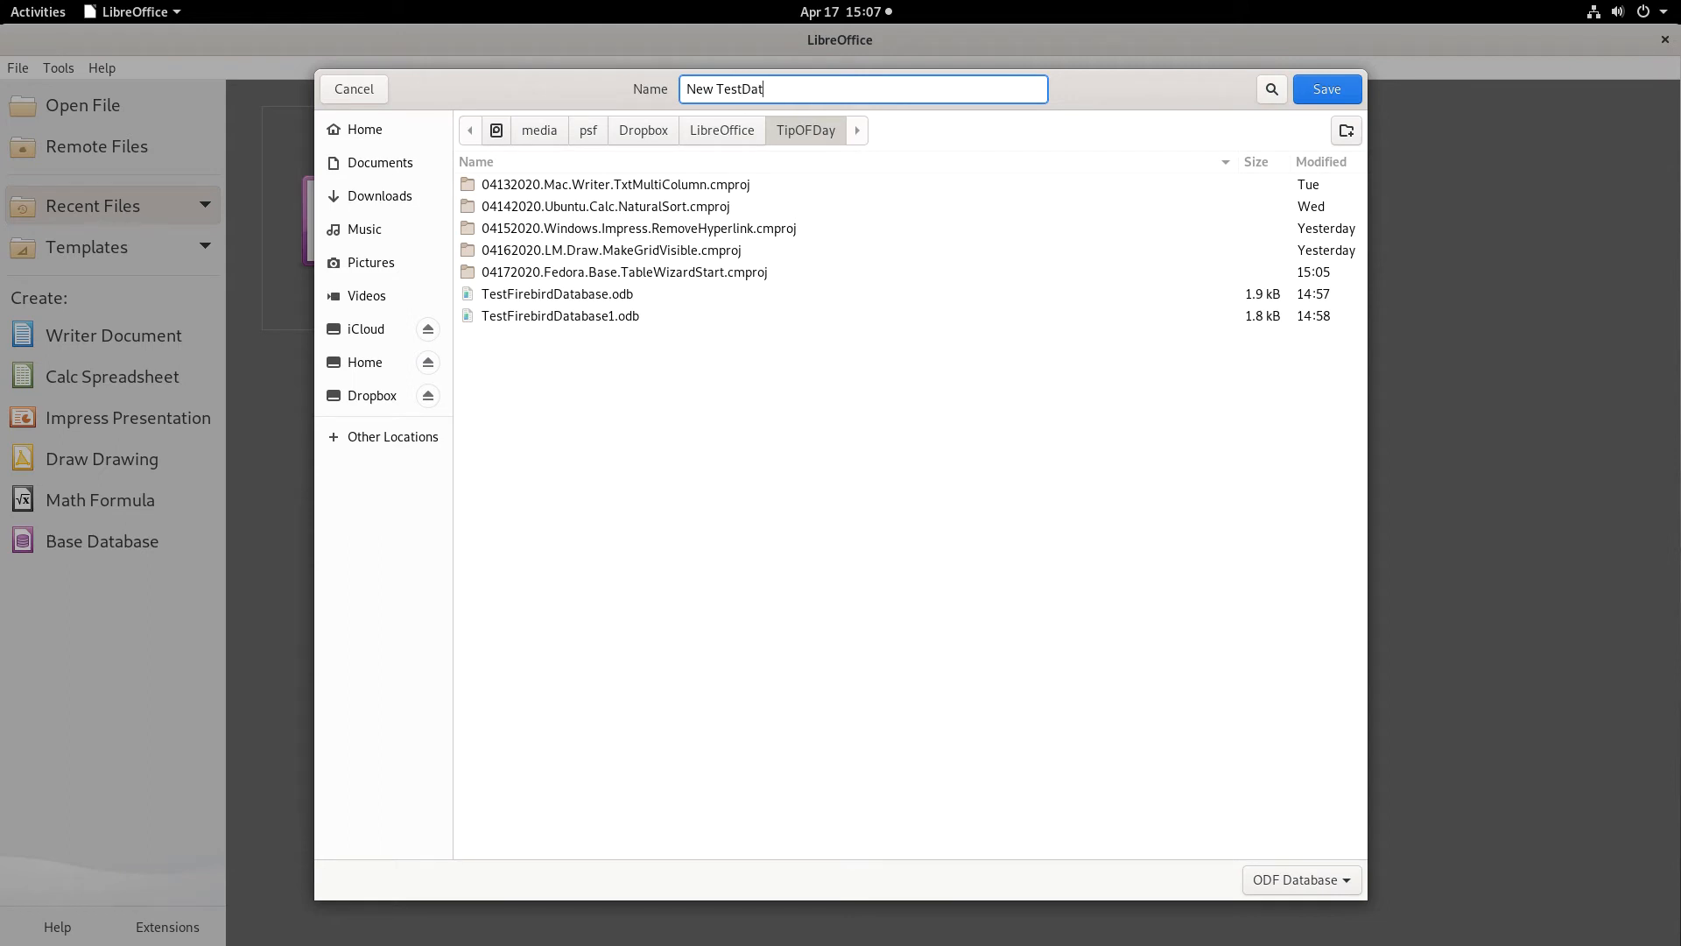
pyautogui.write('abase')
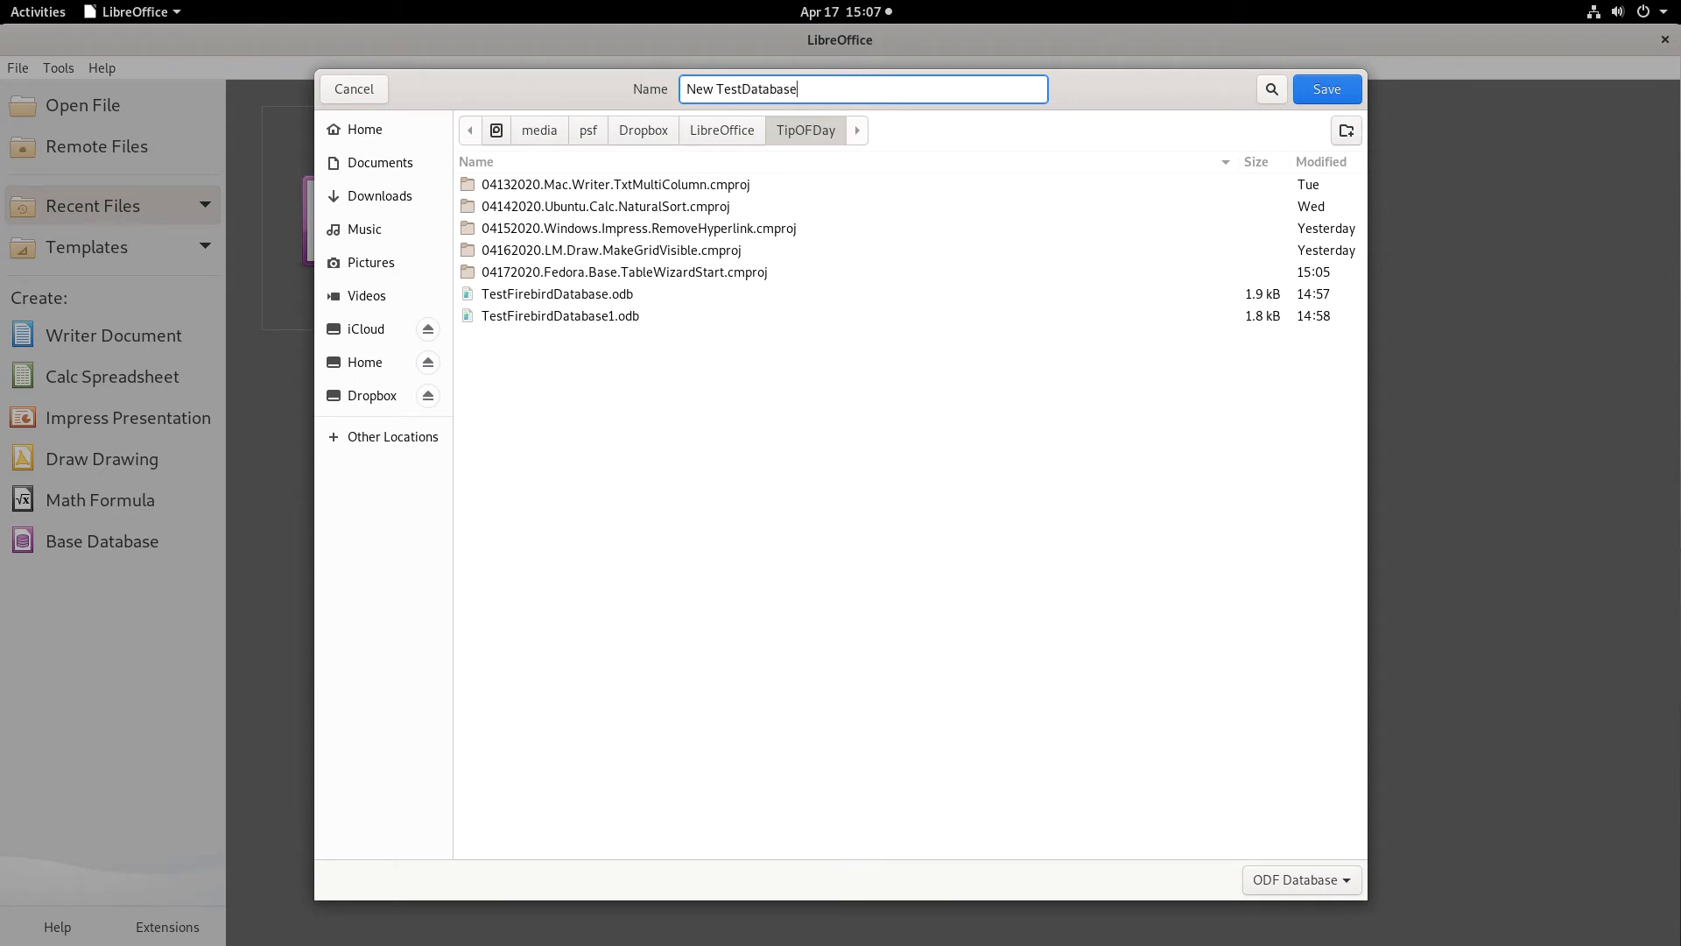
# - Save New TestDatabase.odb so it opens in Base with the Table Wizard launched
pyautogui.click(1325, 89)
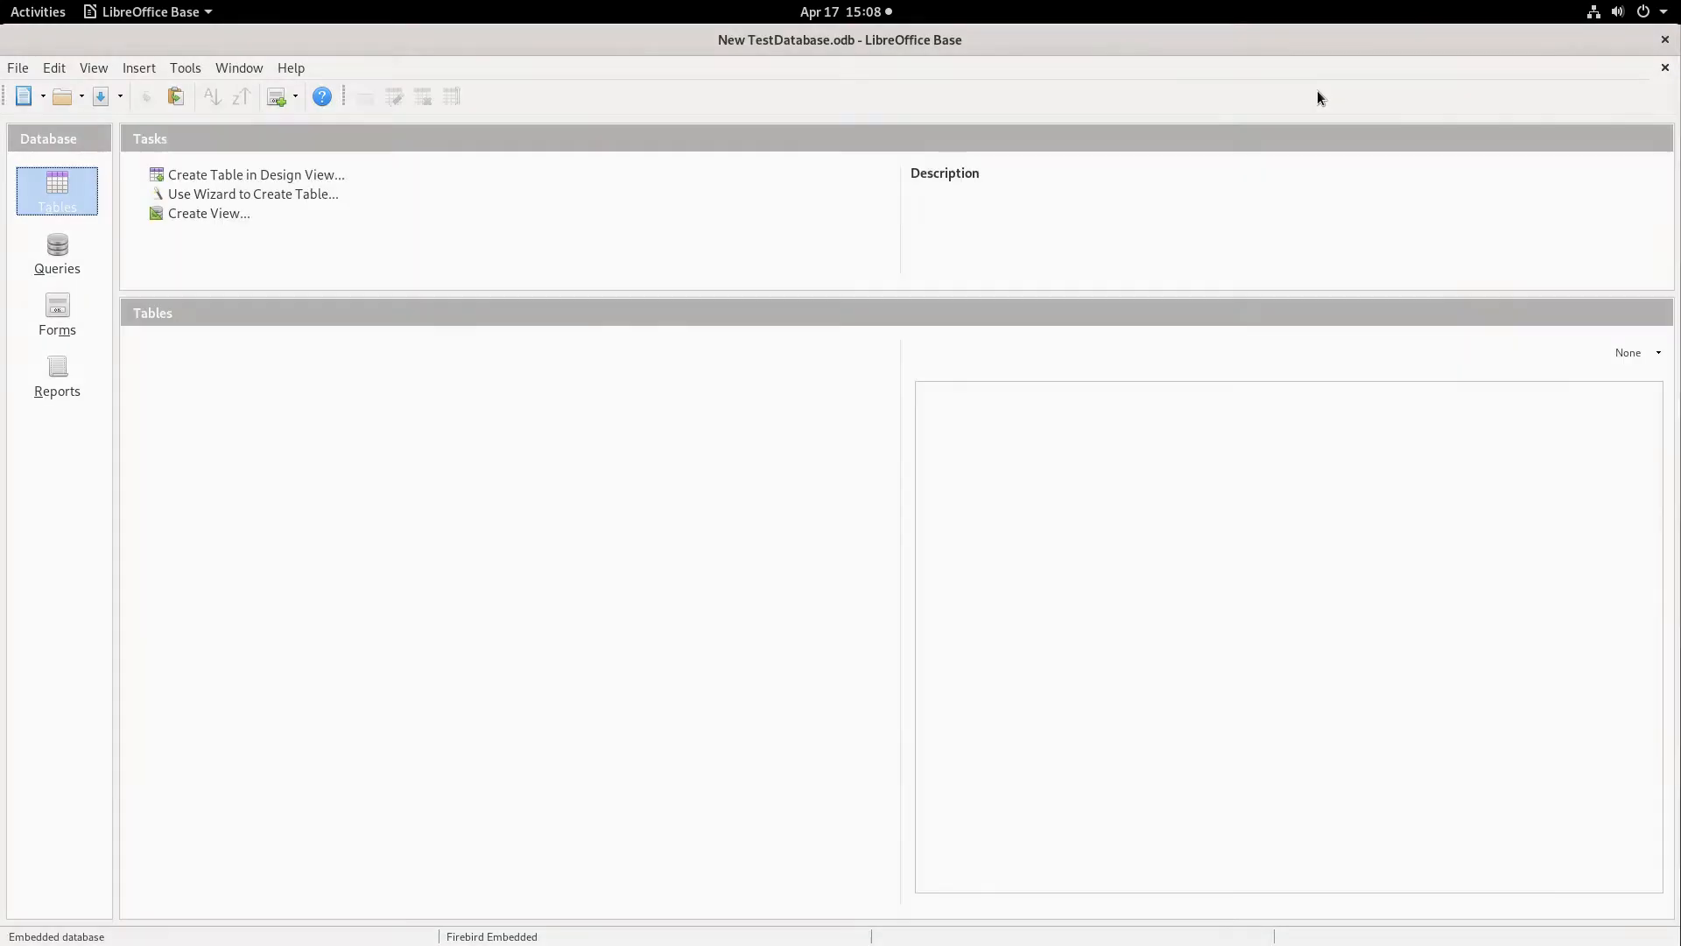
pyautogui.click(252, 194)
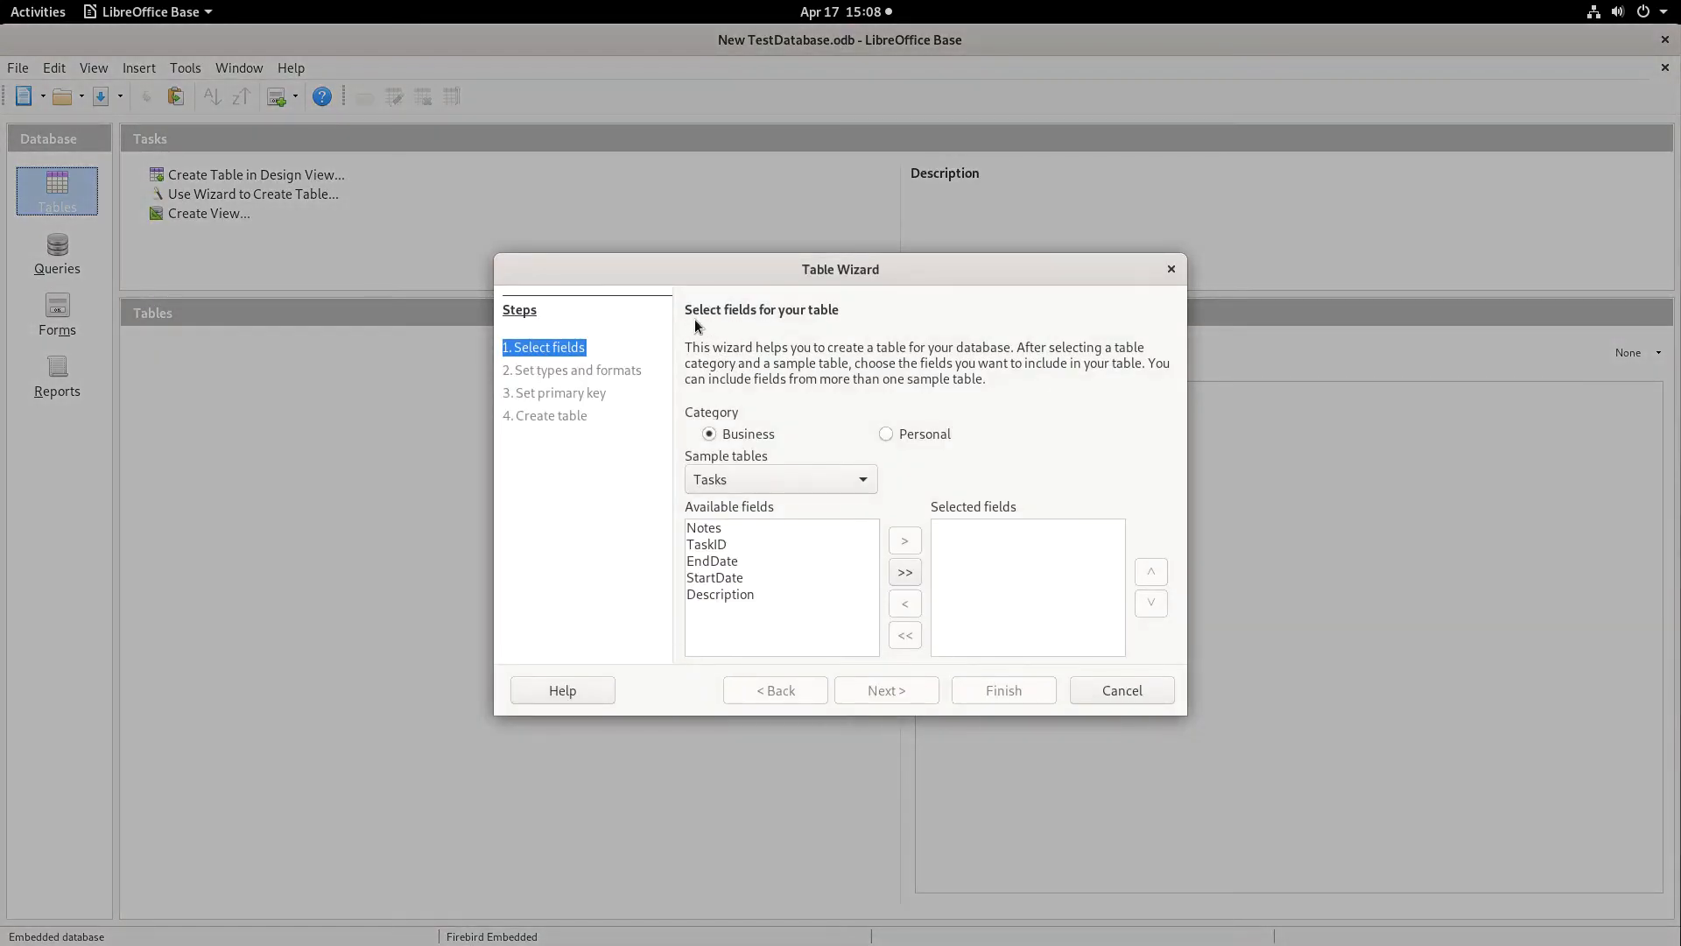
pyautogui.moveTo(735, 288)
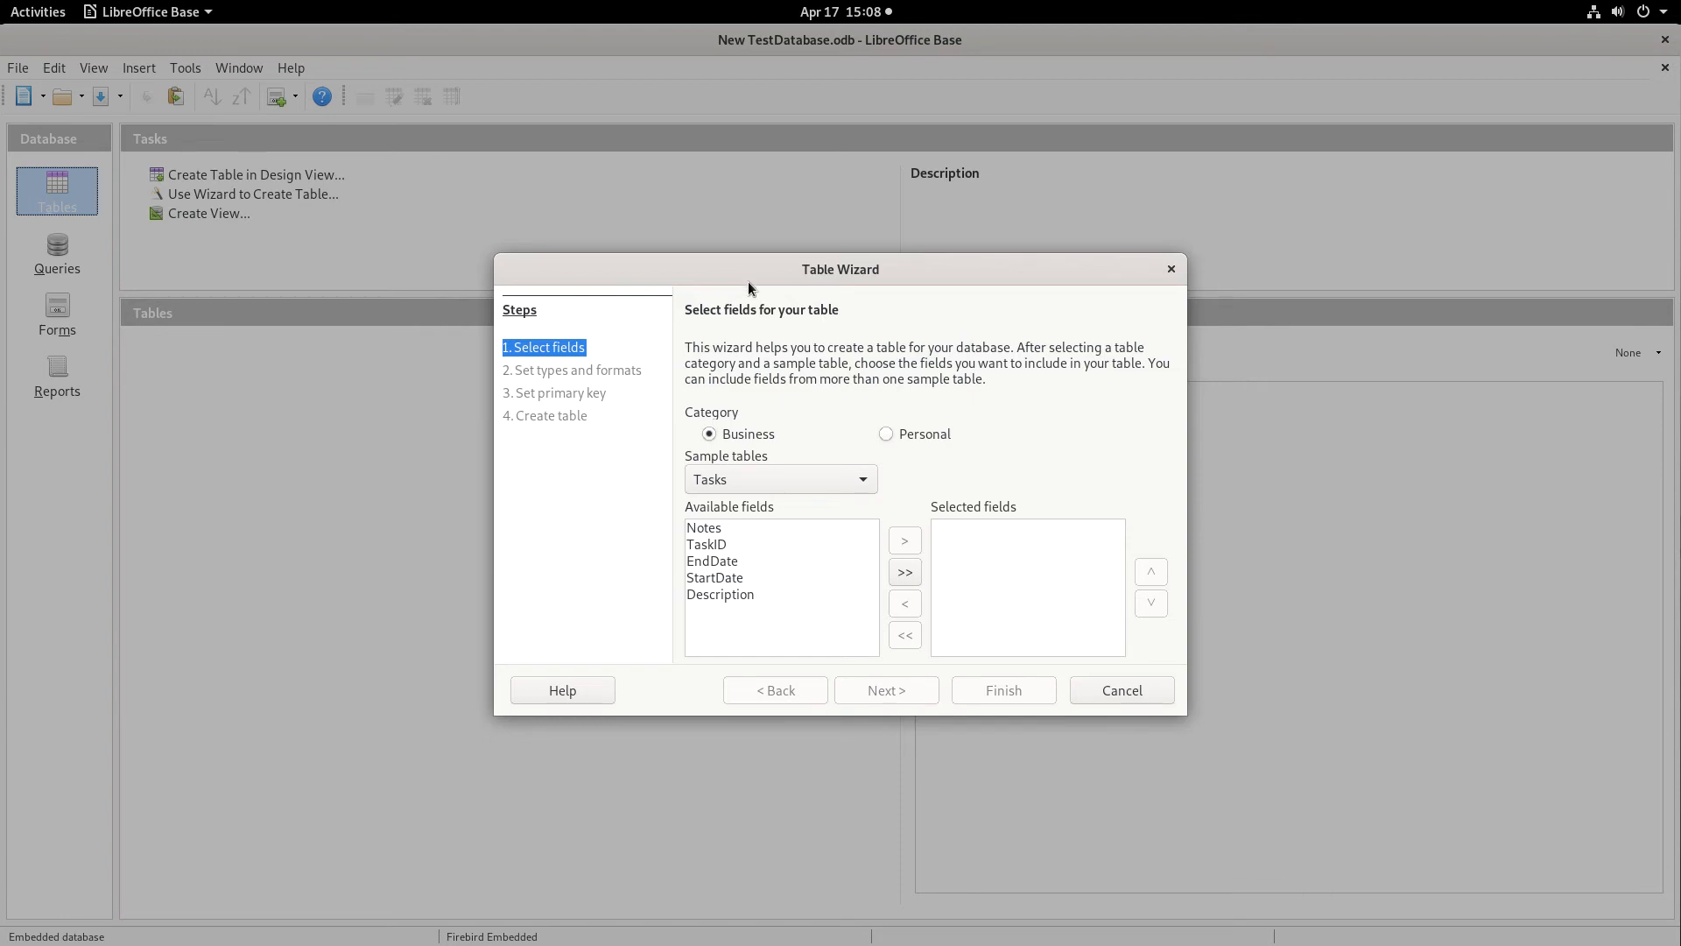
pyautogui.moveTo(773, 275)
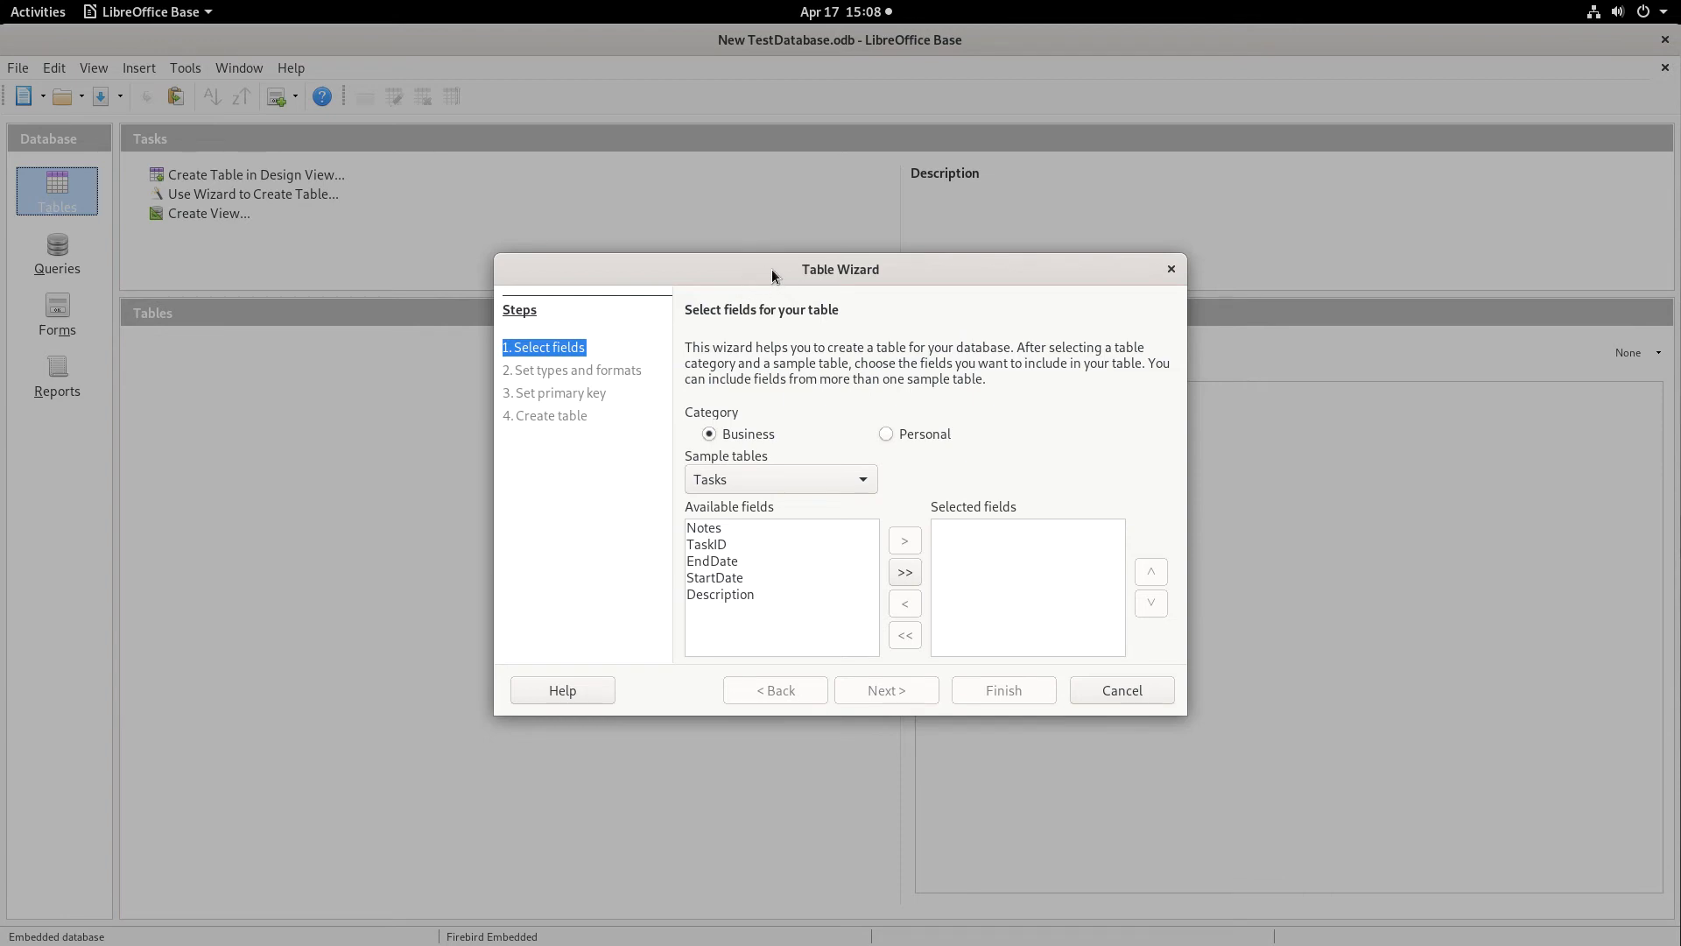
pyautogui.moveTo(783, 275)
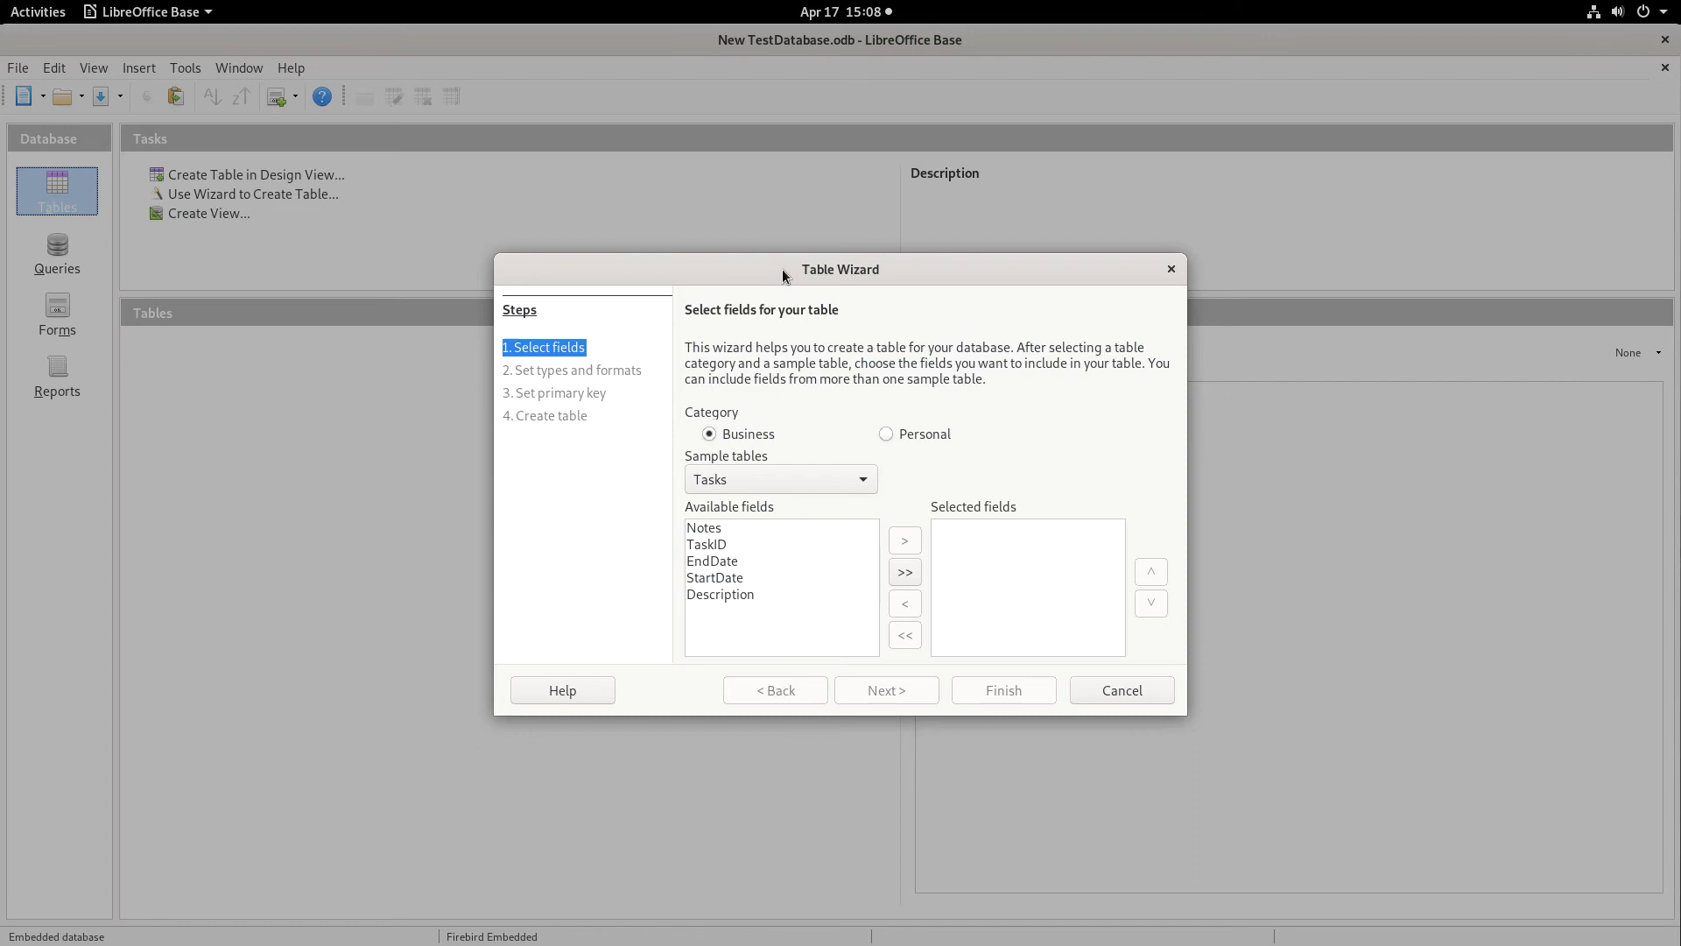
pyautogui.moveTo(790, 301)
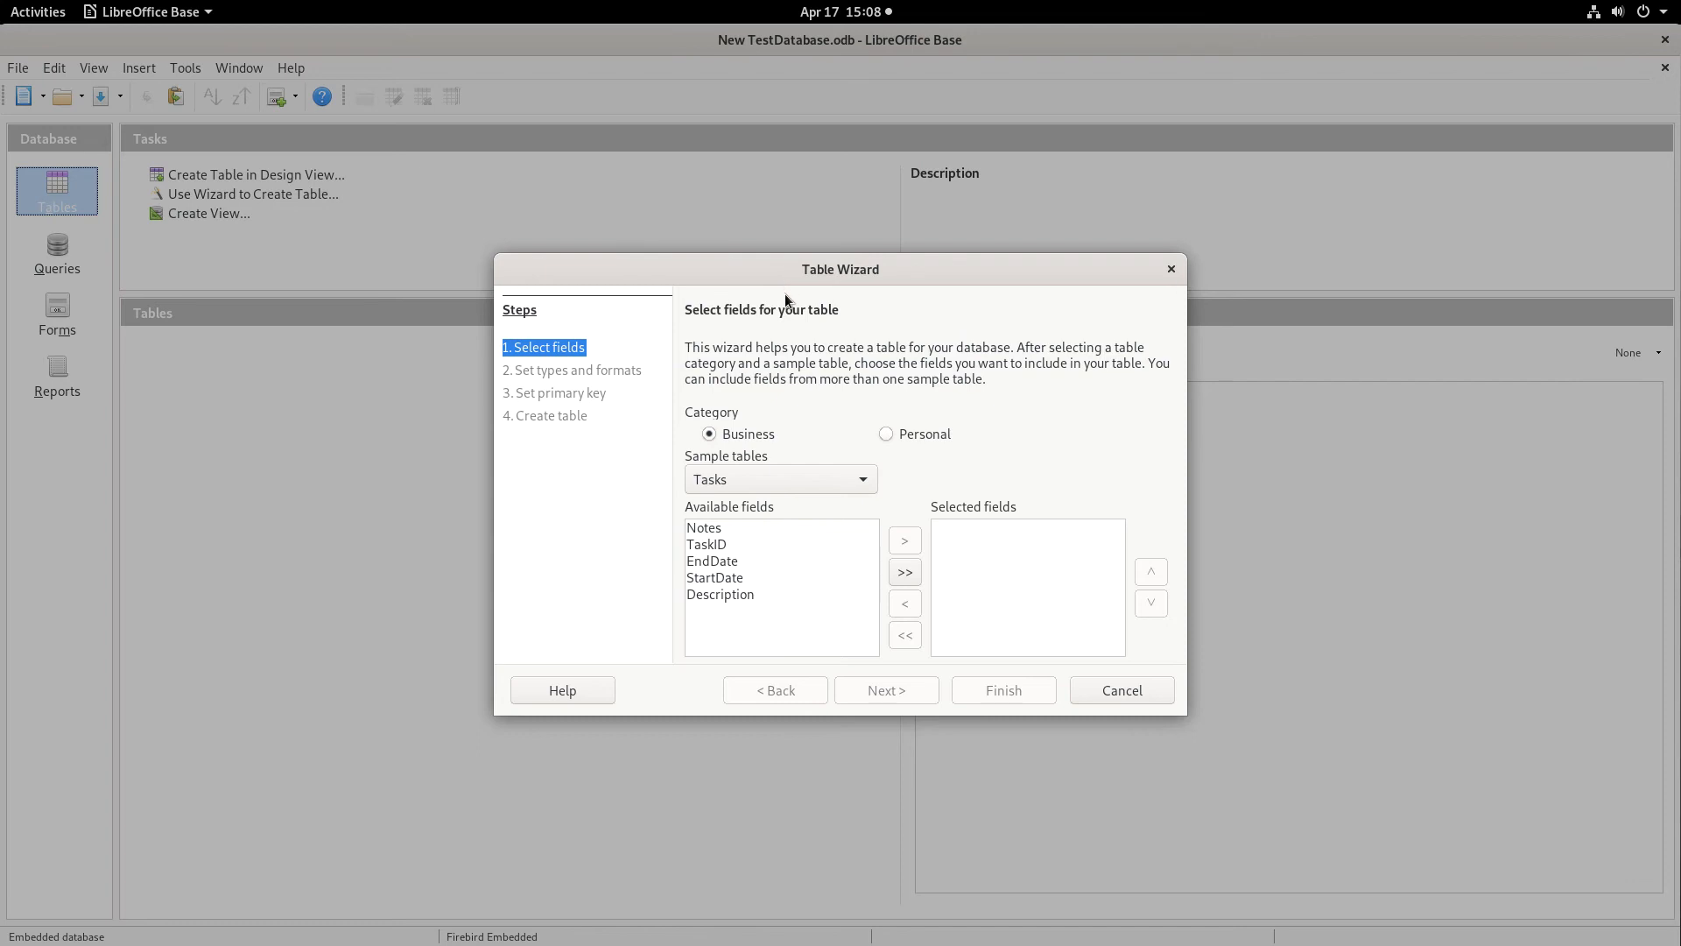
pyautogui.moveTo(767, 264)
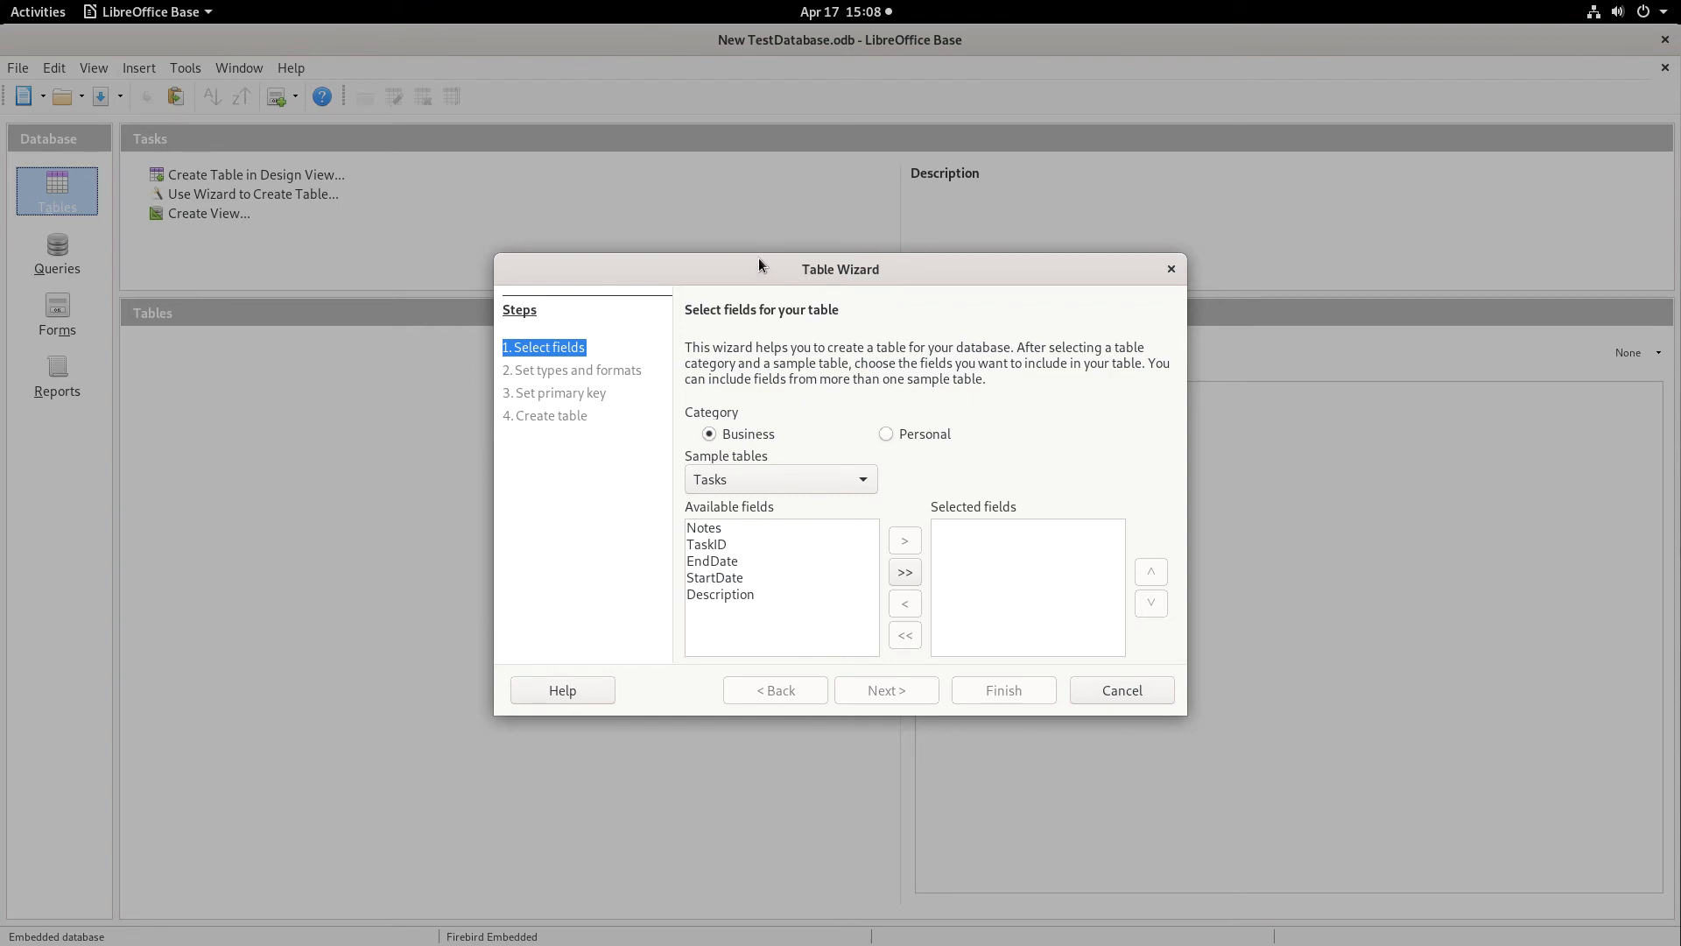
pyautogui.moveTo(770, 268)
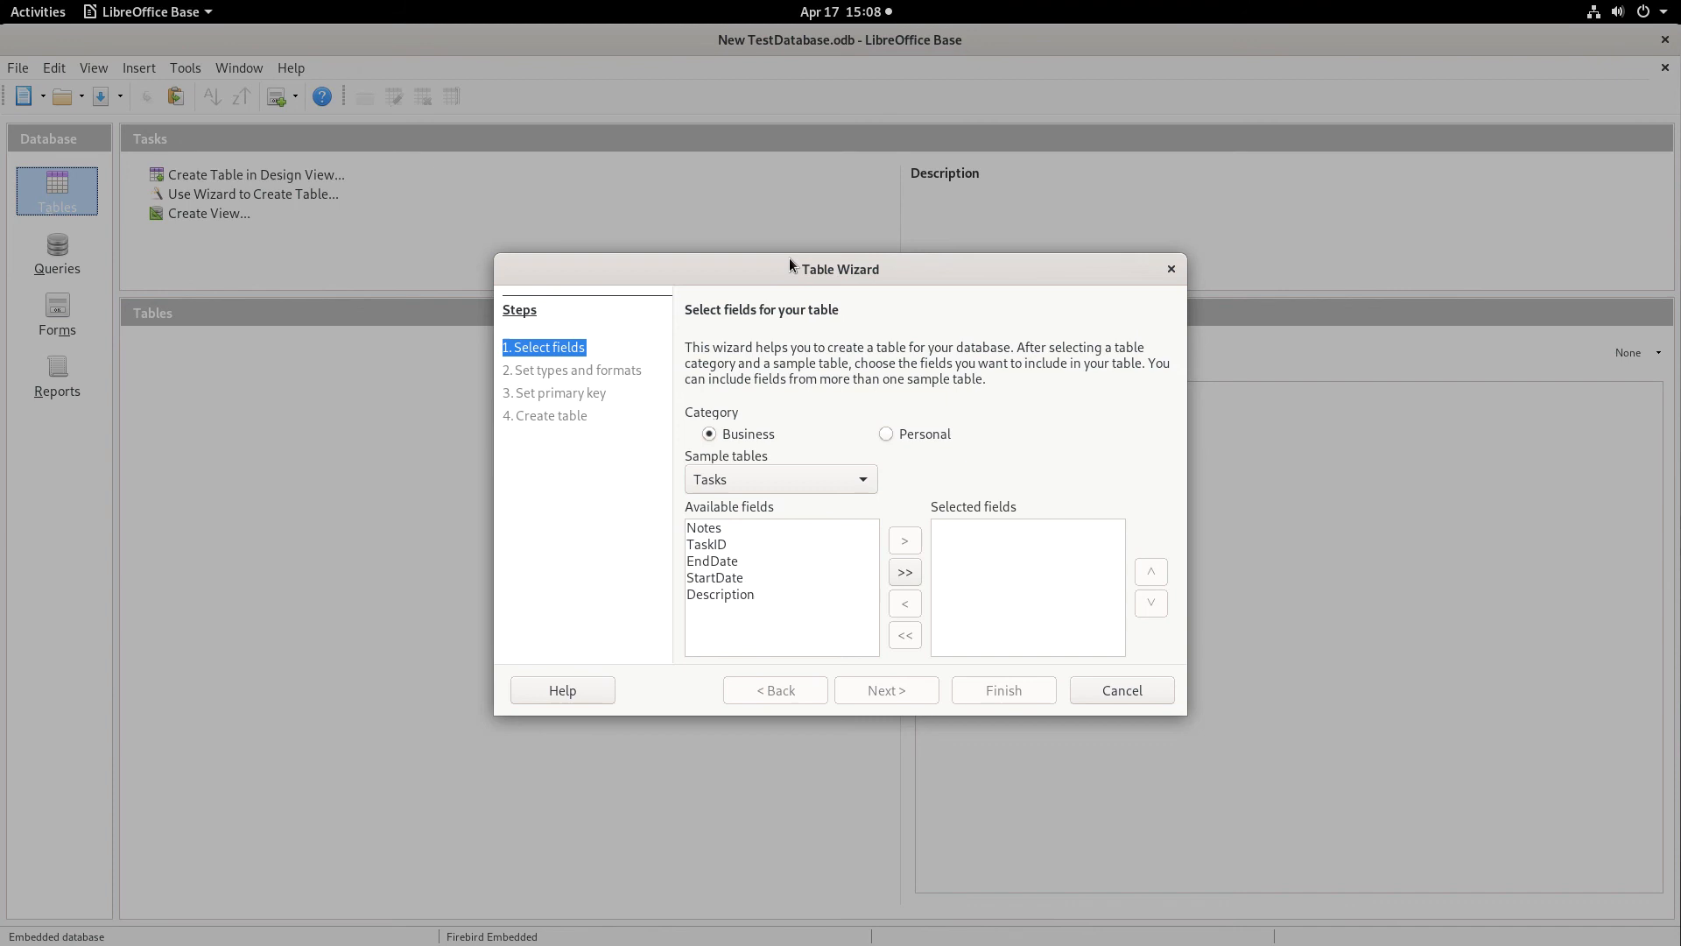
pyautogui.moveTo(799, 265)
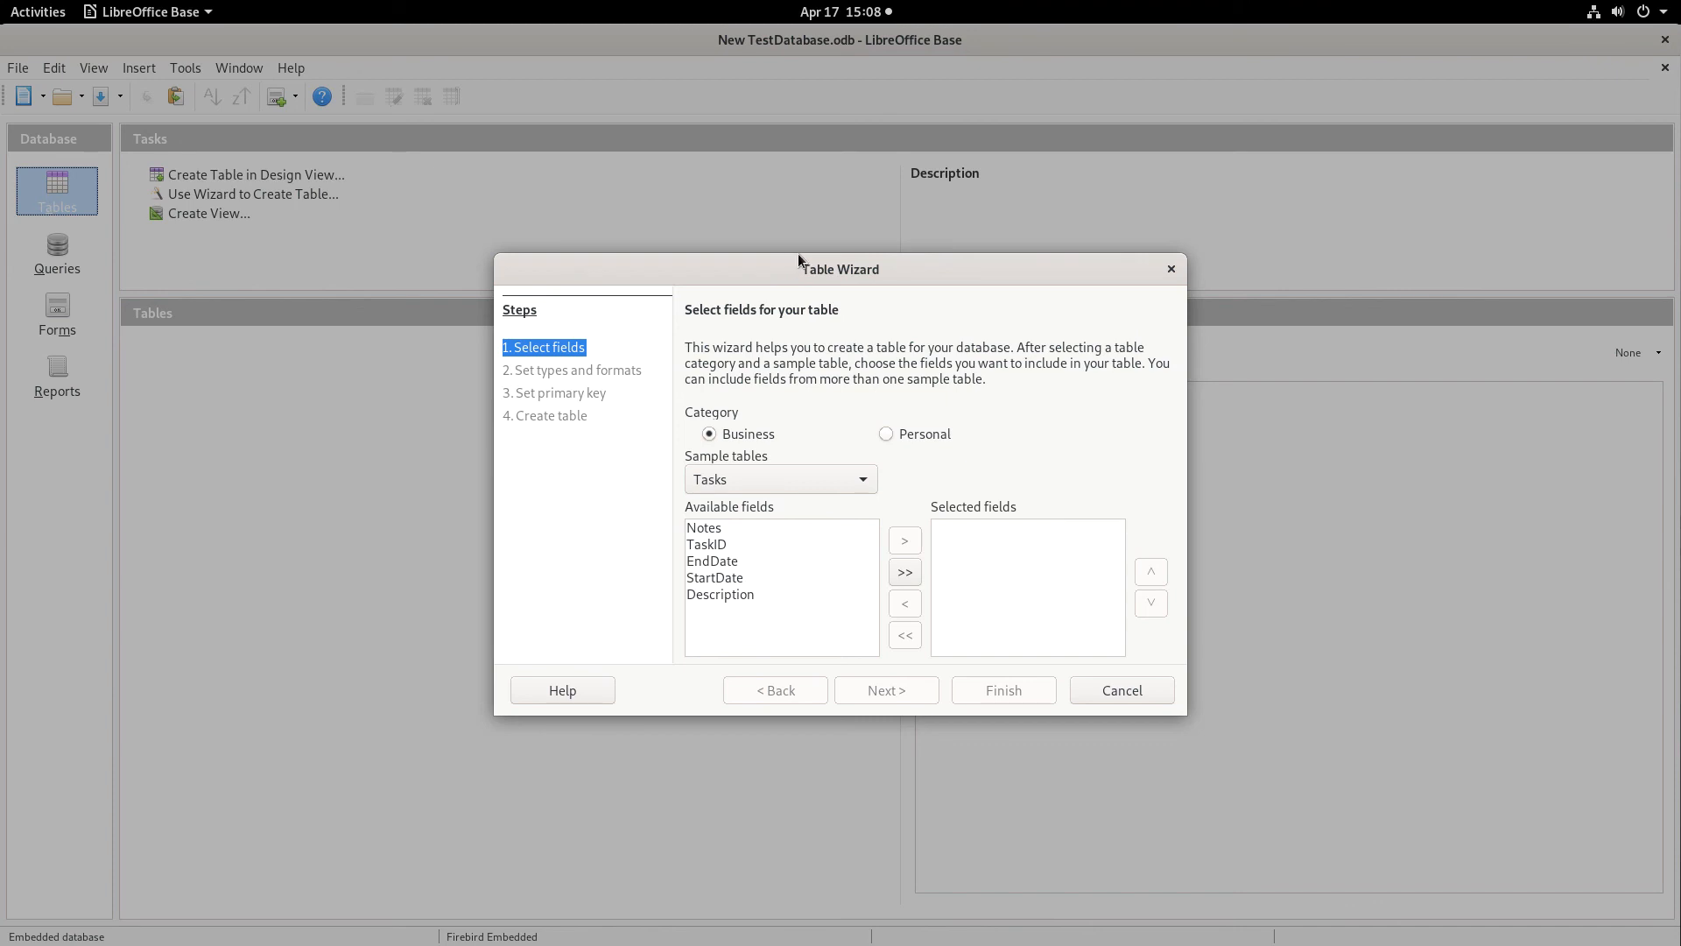